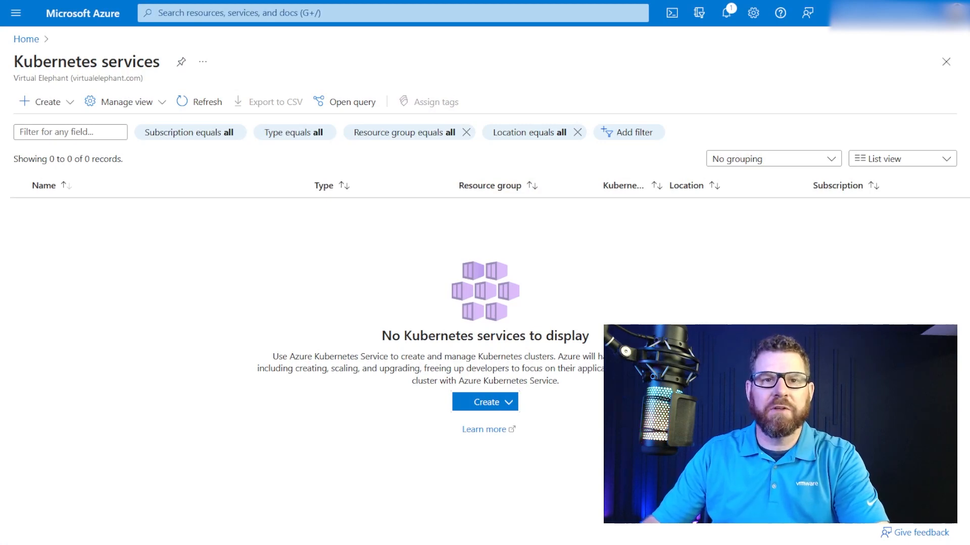
{"action": "mouse_move", "coordinate": [246, 262]}
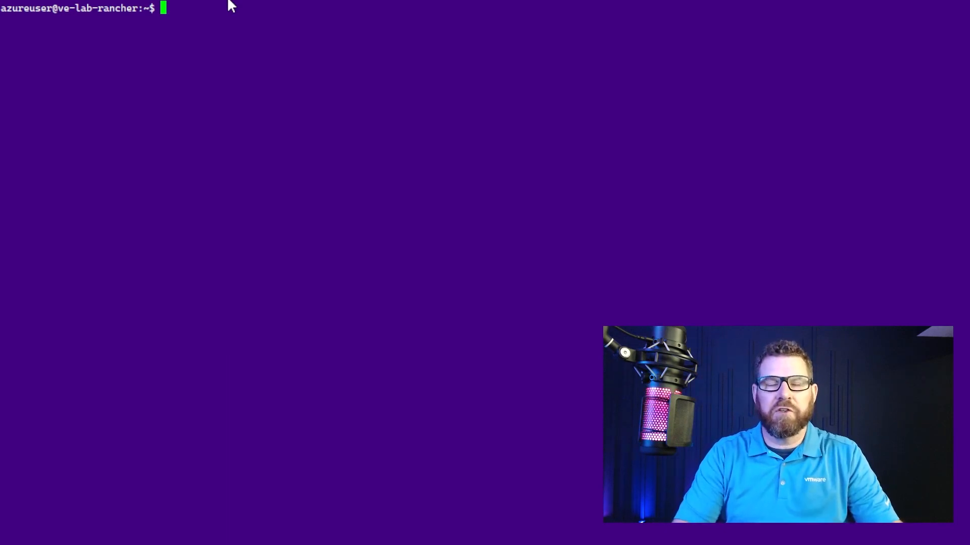
Confirm cilium, hubble and kubectl are installed, then sign in to Azure with az login
{"action": "type", "text": "which cilium"}
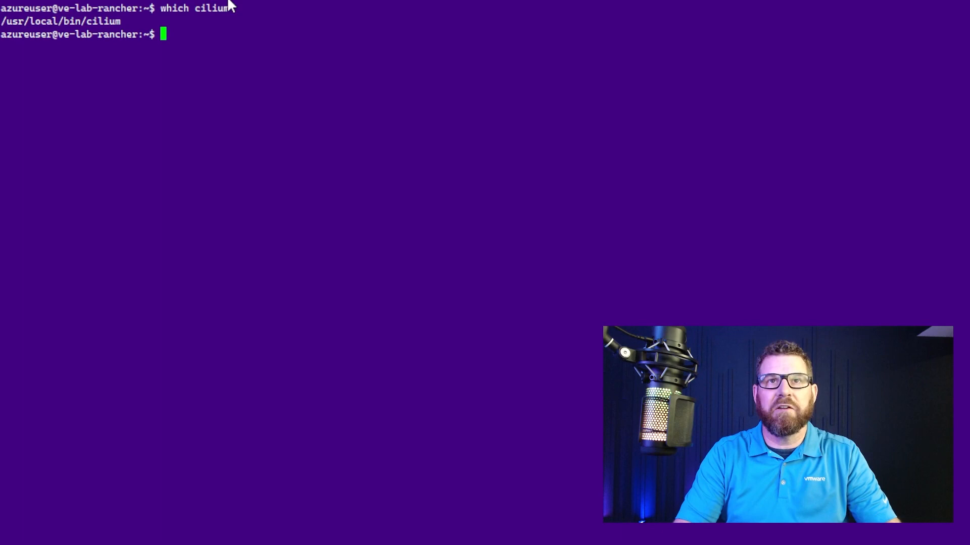
{"action": "type", "text": "which hubble"}
{"action": "type", "text": "which kubectl"}
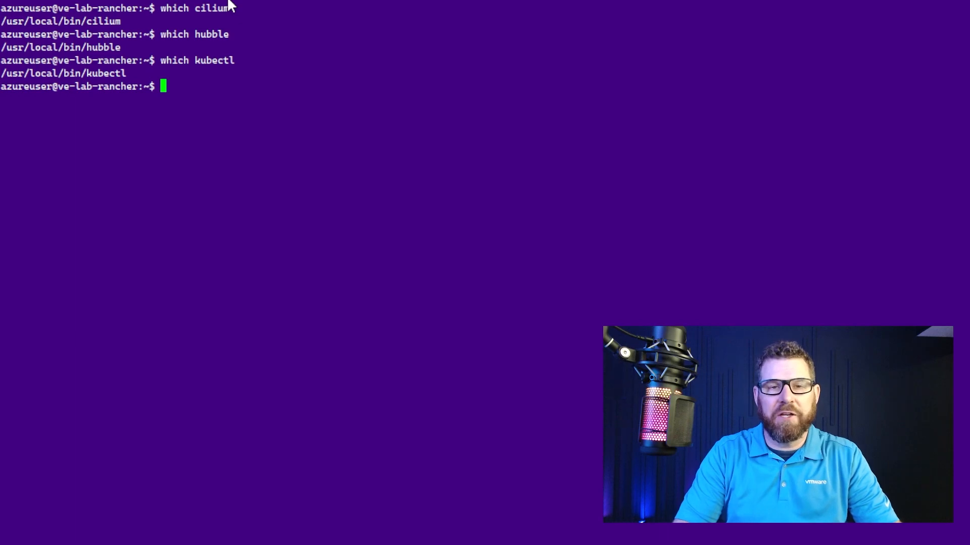
{"action": "type", "text": "az"}
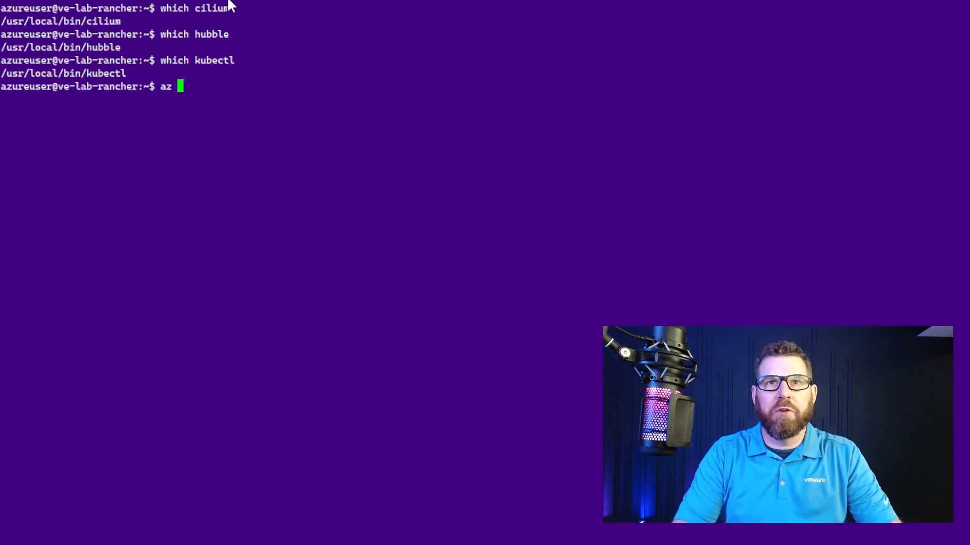
{"action": "type", "text": "login"}
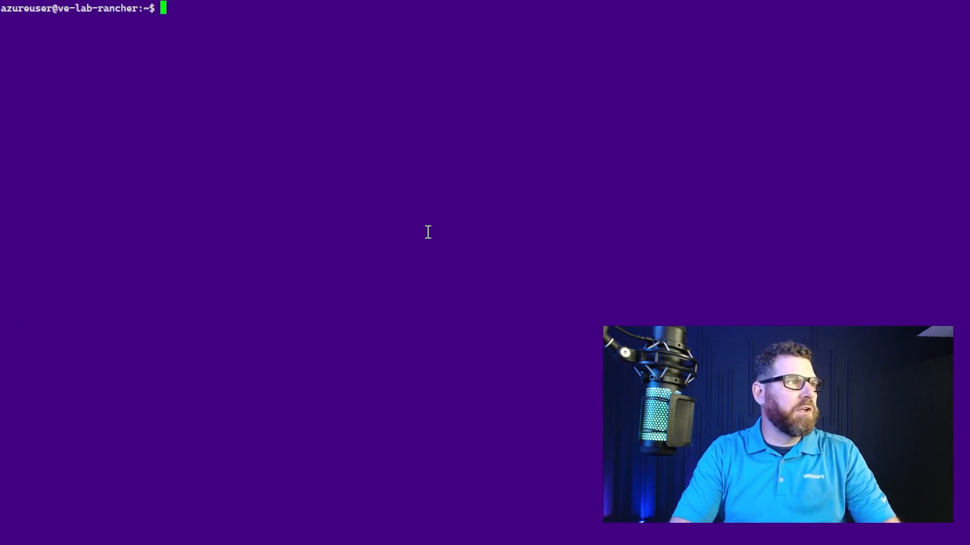
Draft 'az group create -l eastus -n CiliumAKSGroup' and cancel it unrun
{"action": "type", "text": "az"}
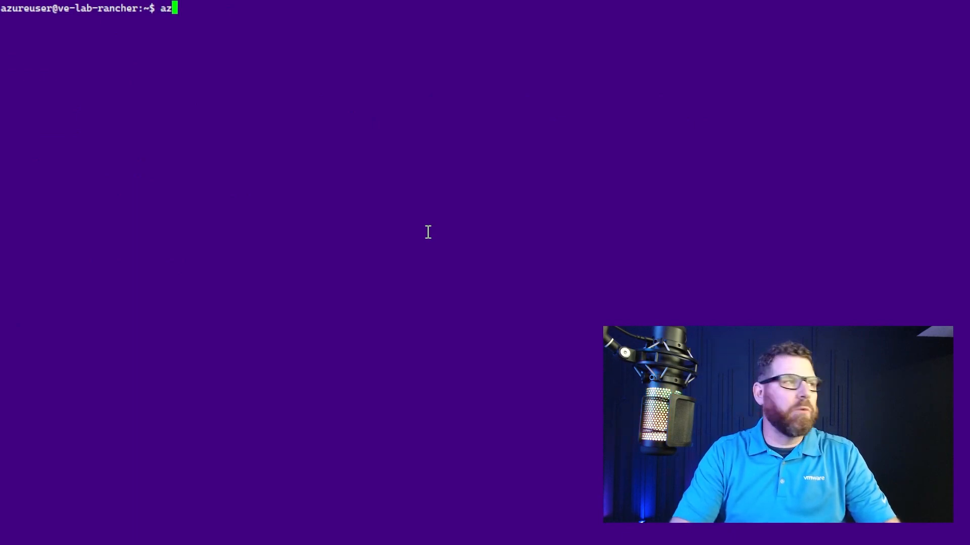
{"action": "type", "text": "group c"}
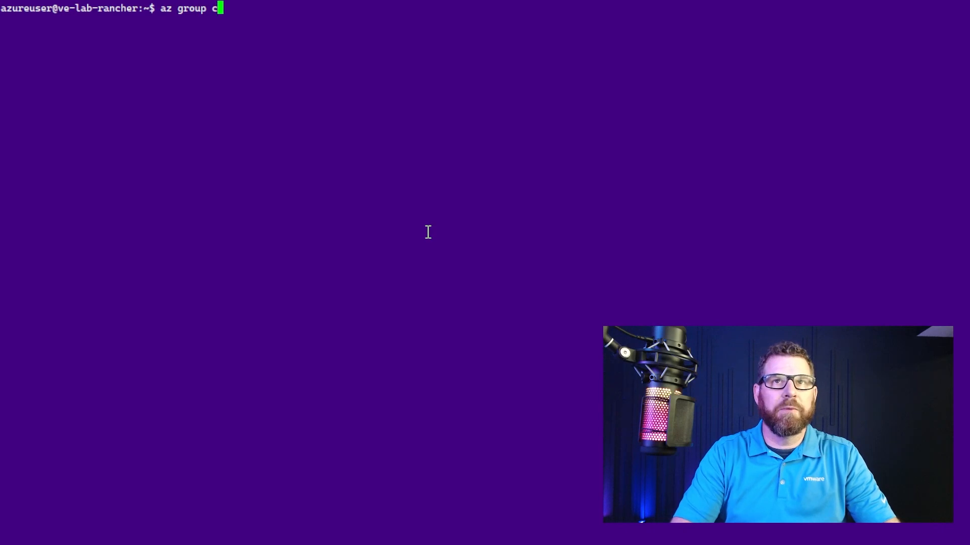
{"action": "type", "text": "reate"}
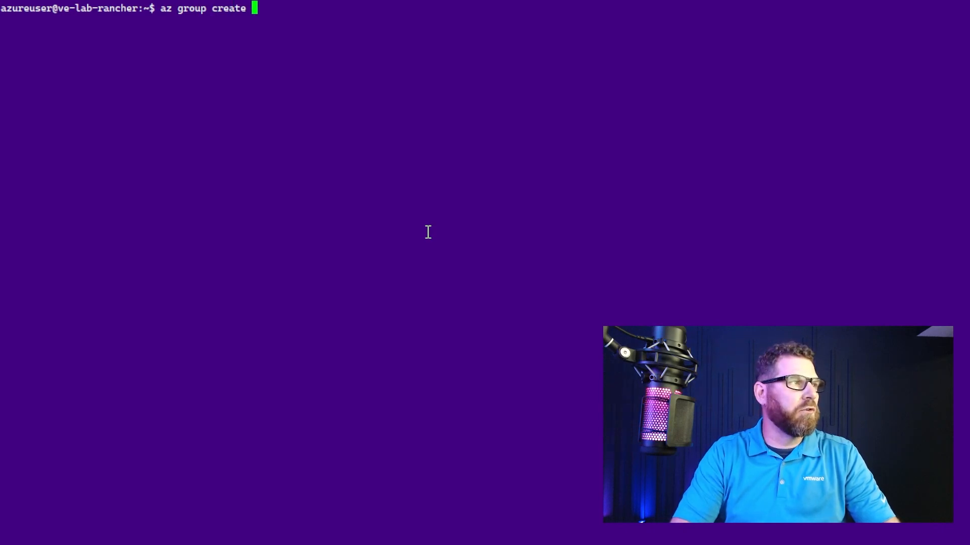
{"action": "type", "text": "-l eastus -"}
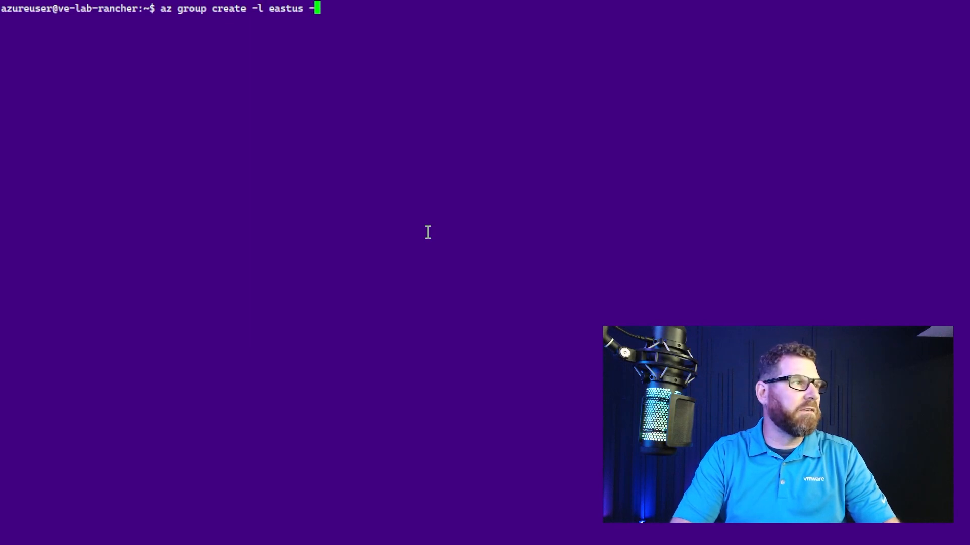
{"action": "type", "text": "n Cil"}
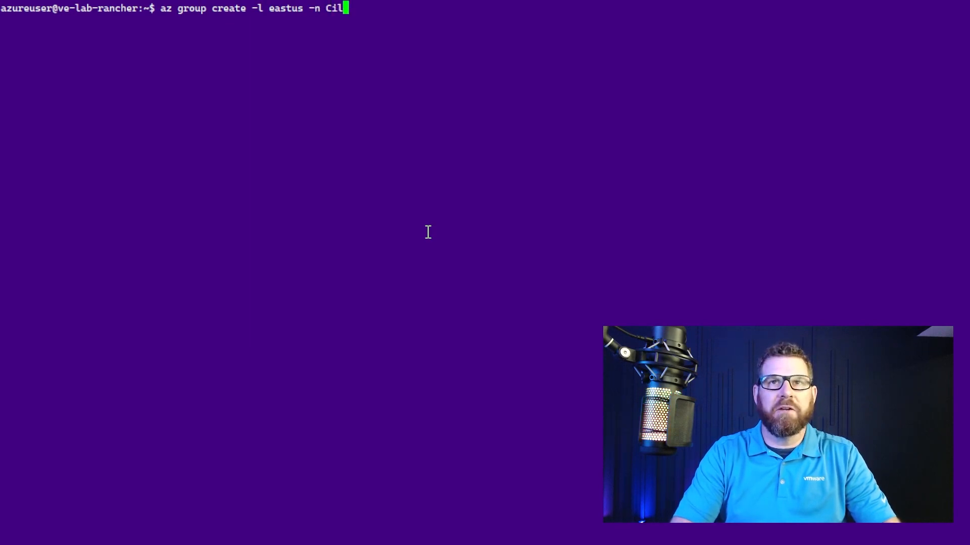
{"action": "type", "text": "umAKS"}
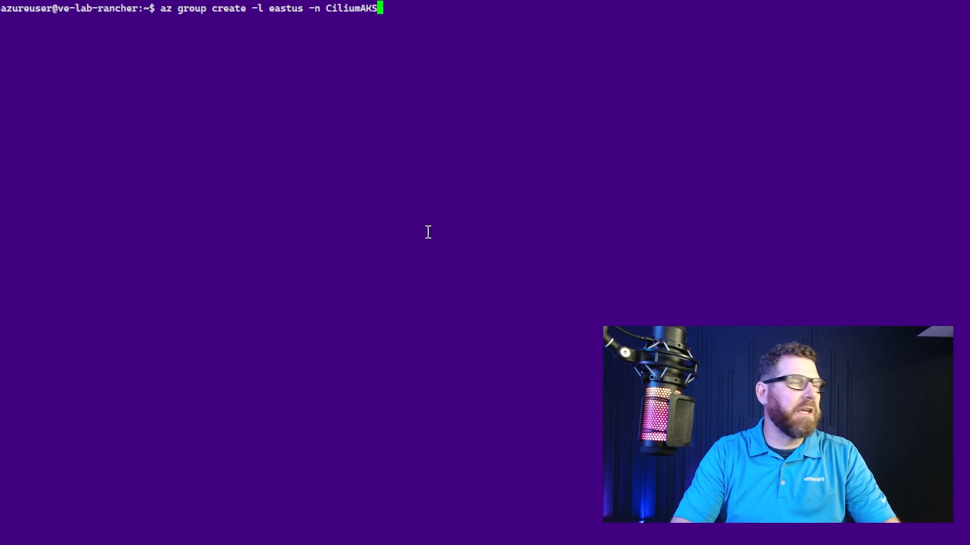
{"action": "type", "text": "Group"}
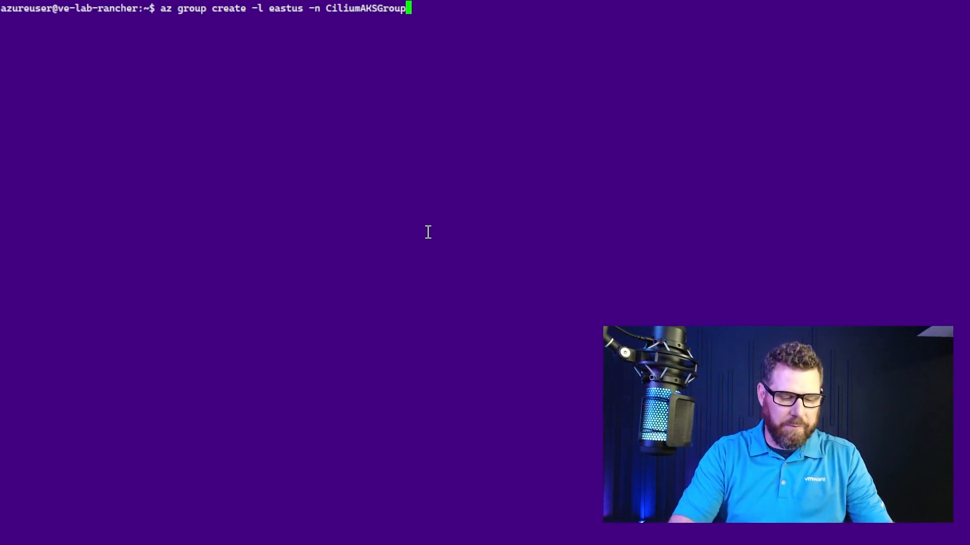
{"action": "key", "text": "ctrl+c"}
{"action": "type", "text": "az a"}
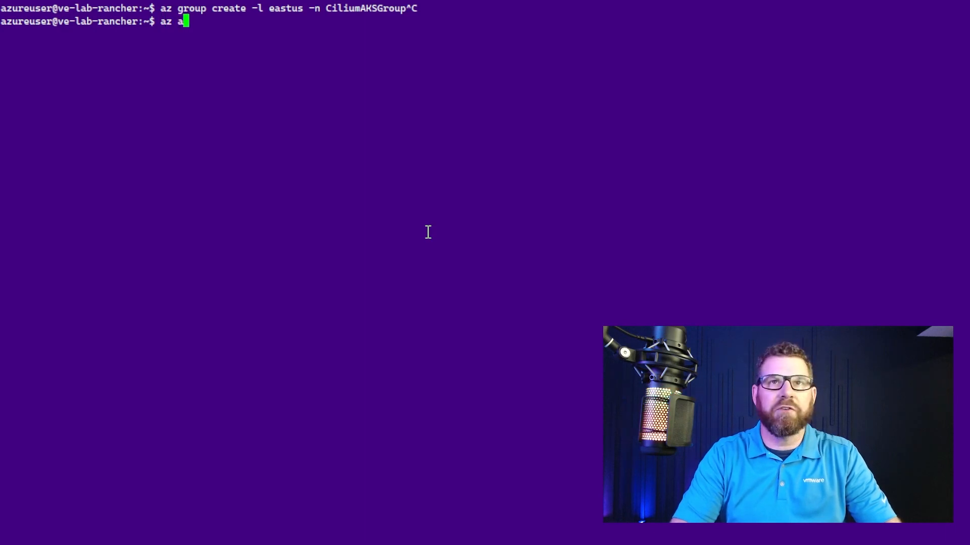
Compose az aks create for aks-cilium-cm-c1 in CiliumAKSGroup with network plugin none and generated SSH keys
{"action": "type", "text": "ks create -l eastus -g"}
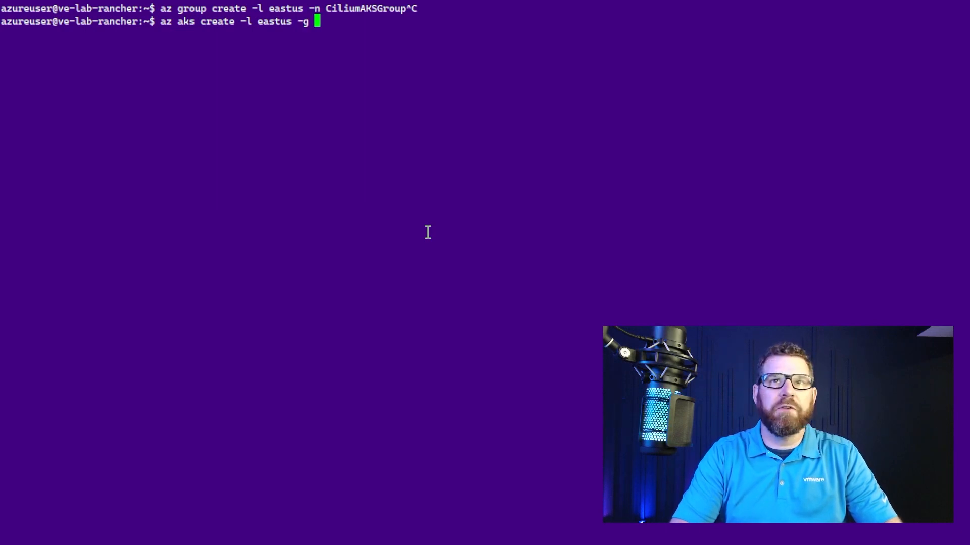
{"action": "type", "text": "CiliumAKS"}
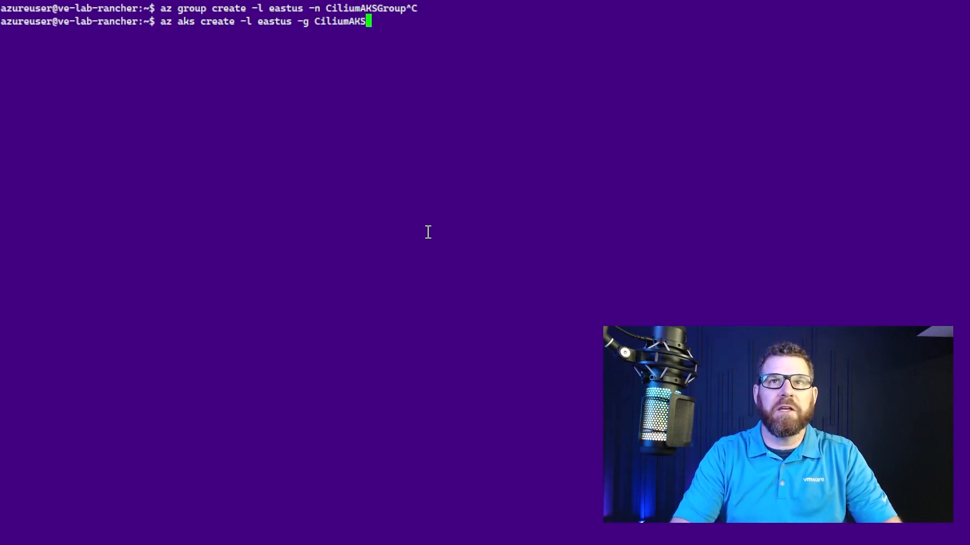
{"action": "type", "text": "Group -n"}
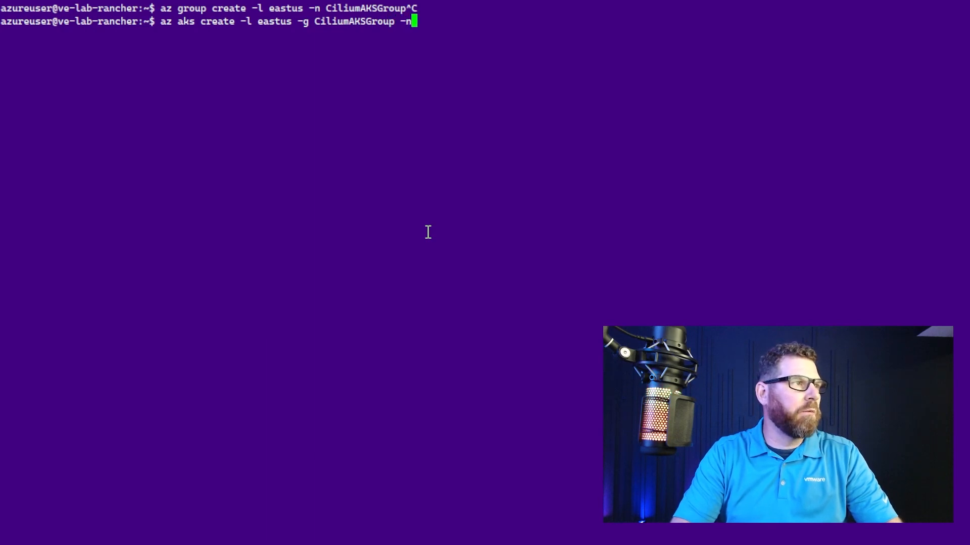
{"action": "type", "text": "aks-"}
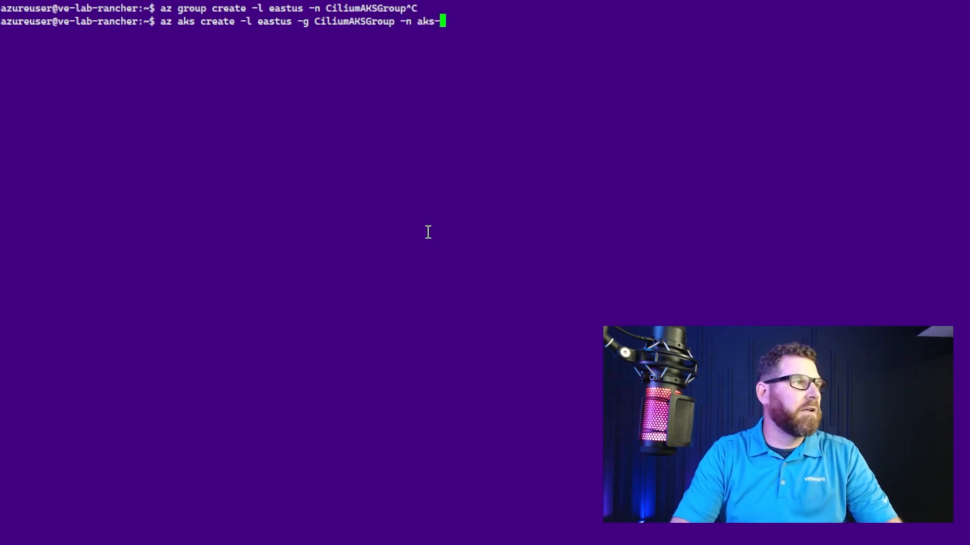
{"action": "type", "text": "c"}
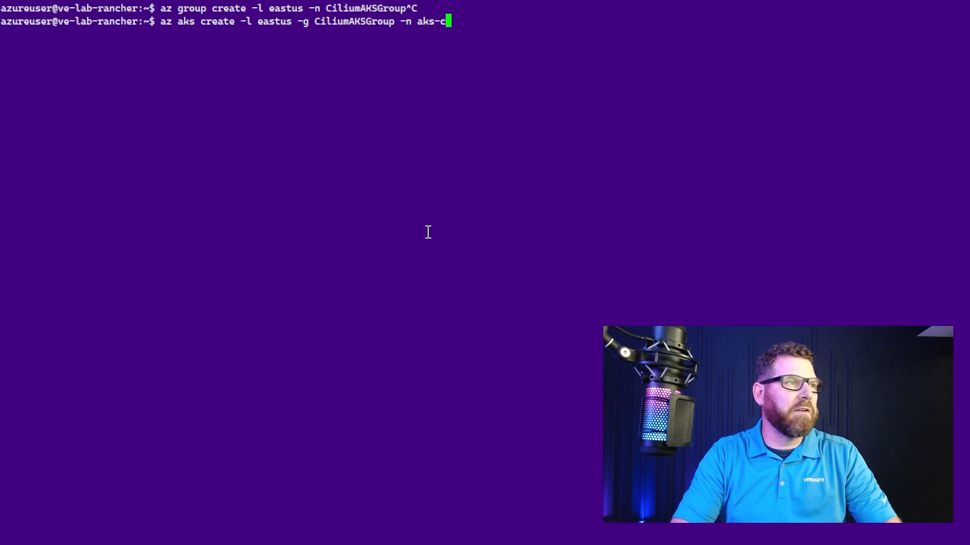
{"action": "type", "text": "ilium-"}
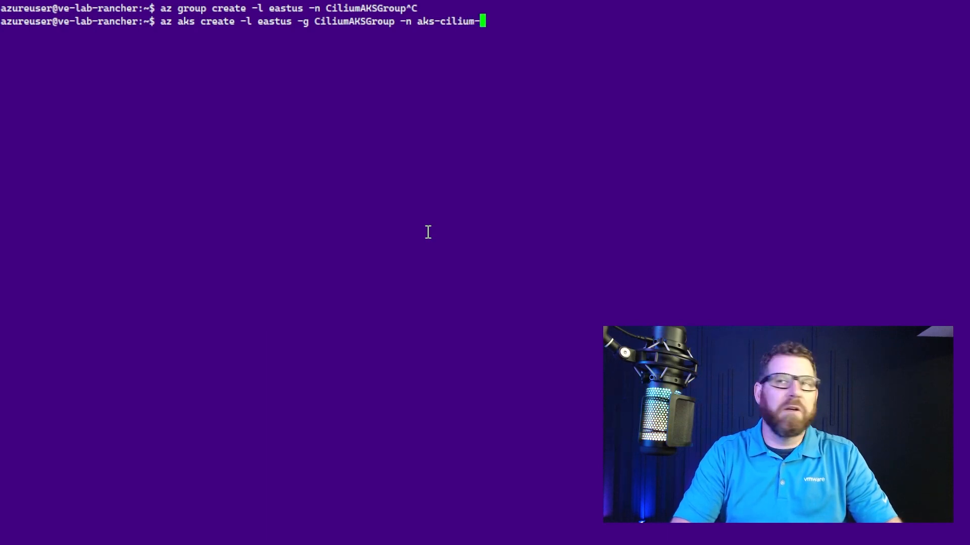
{"action": "type", "text": "cm-"}
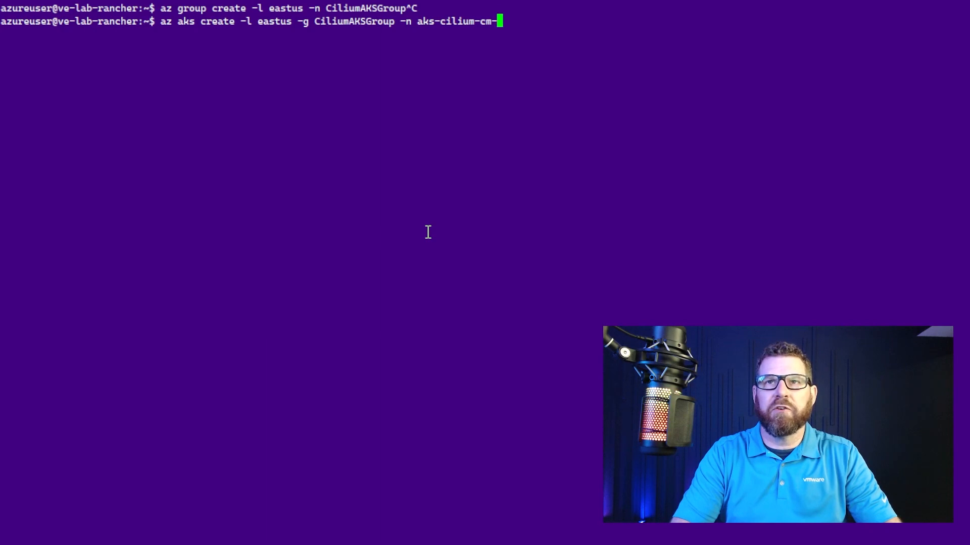
{"action": "type", "text": "c1"}
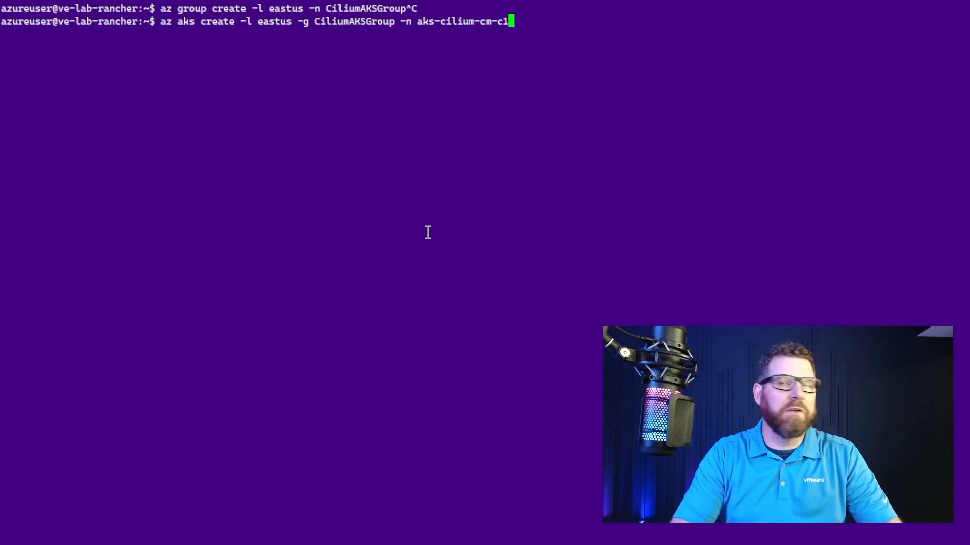
{"action": "type", "text": "--networ"}
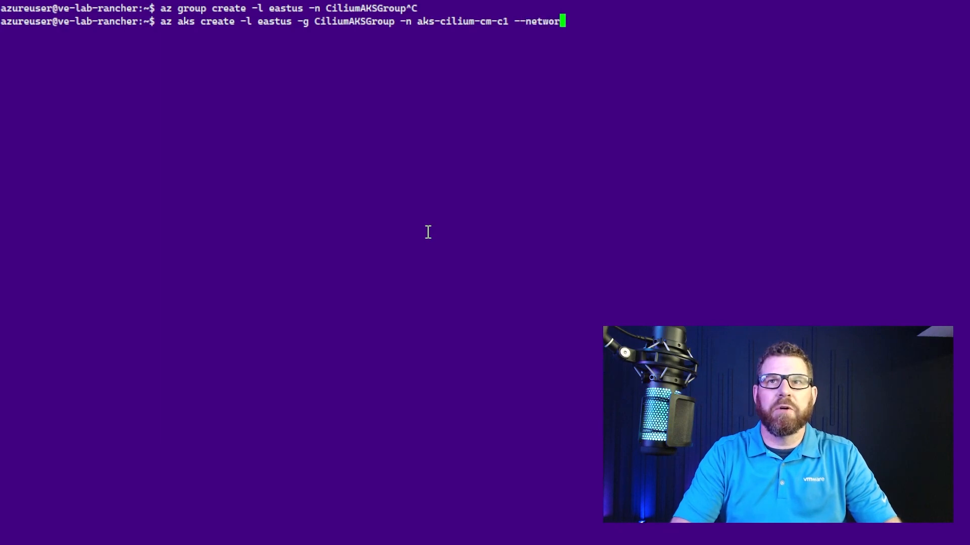
{"action": "type", "text": "-plugin"}
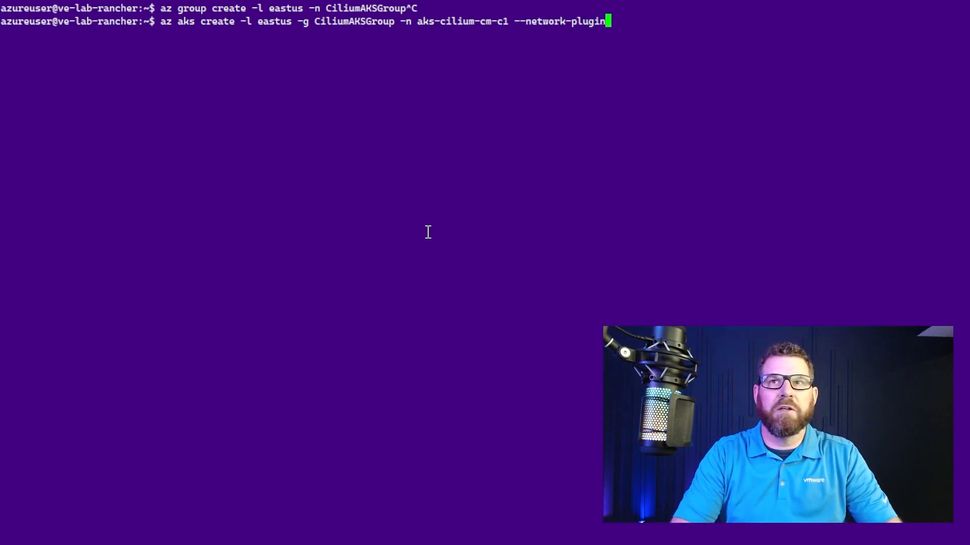
{"action": "type", "text": "none"}
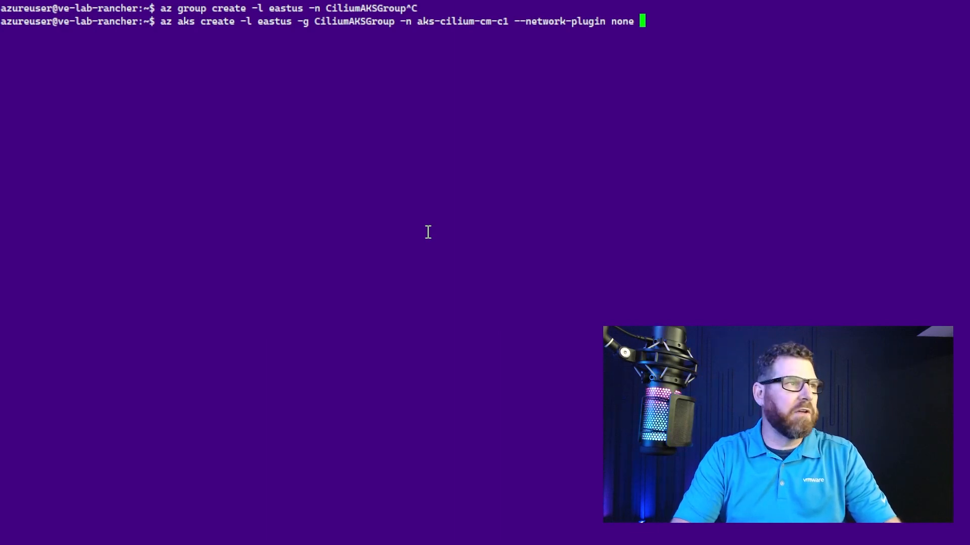
{"action": "type", "text": "--gener"}
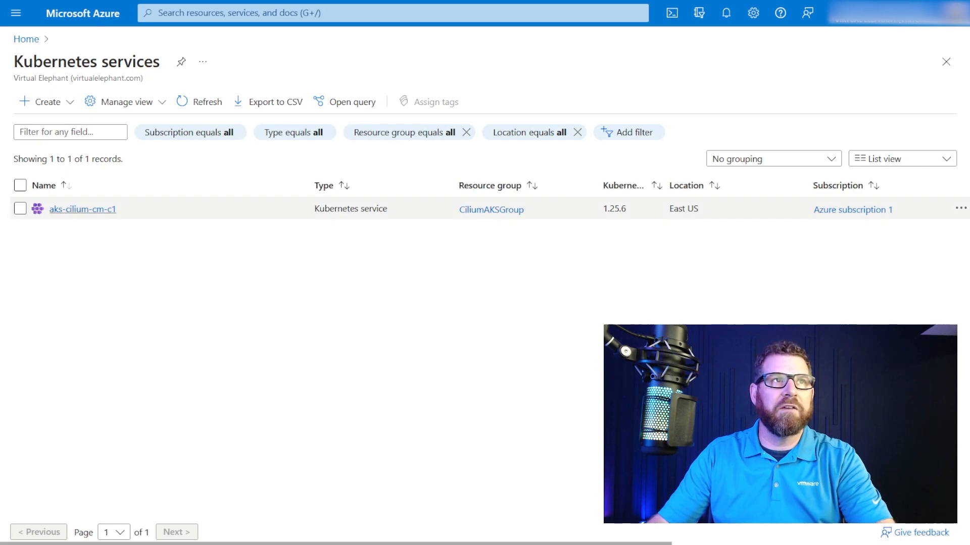
Open the aks-cilium-cm-c1 overview and refresh to see its creating status and network type None
{"action": "left_click", "coordinate": [83, 209]}
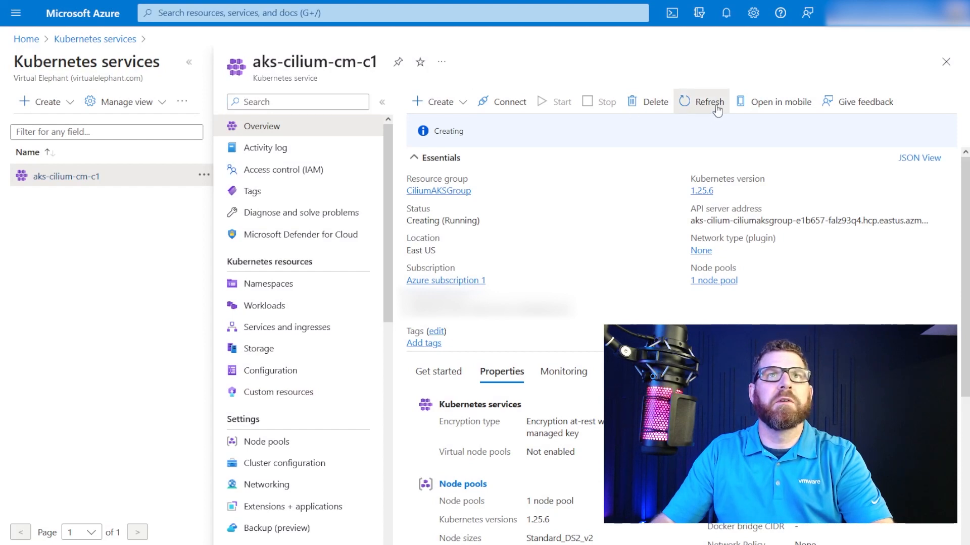
{"action": "left_click", "coordinate": [700, 102]}
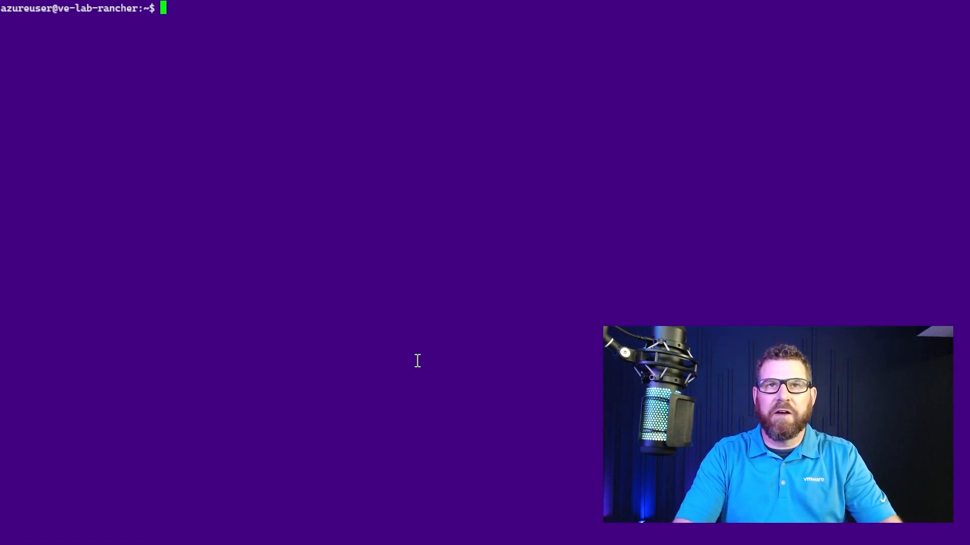
Run kubectl get nodes, showing three NotReady v1.25.6 nodes, then kubectl get pods
{"action": "type", "text": "kubectl get nodes"}
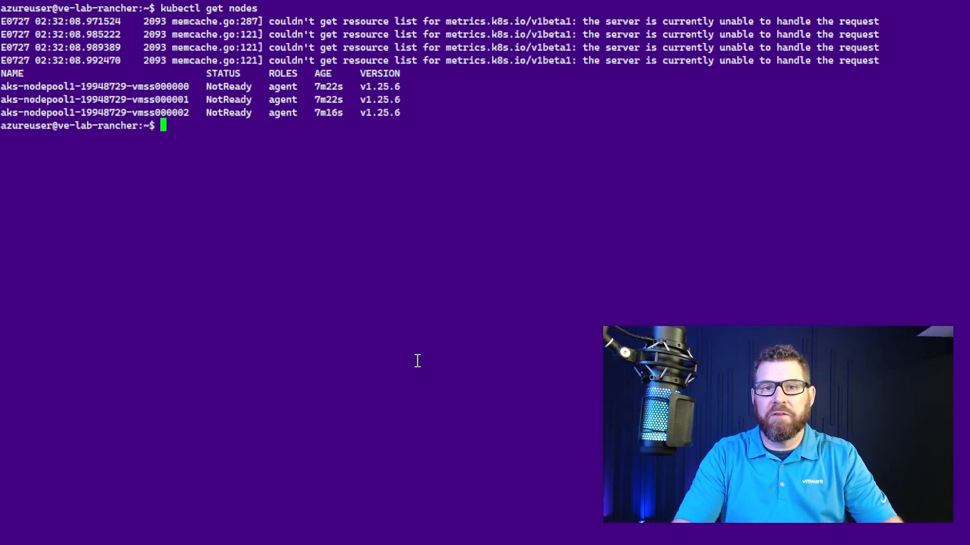
{"action": "type", "text": "k"}
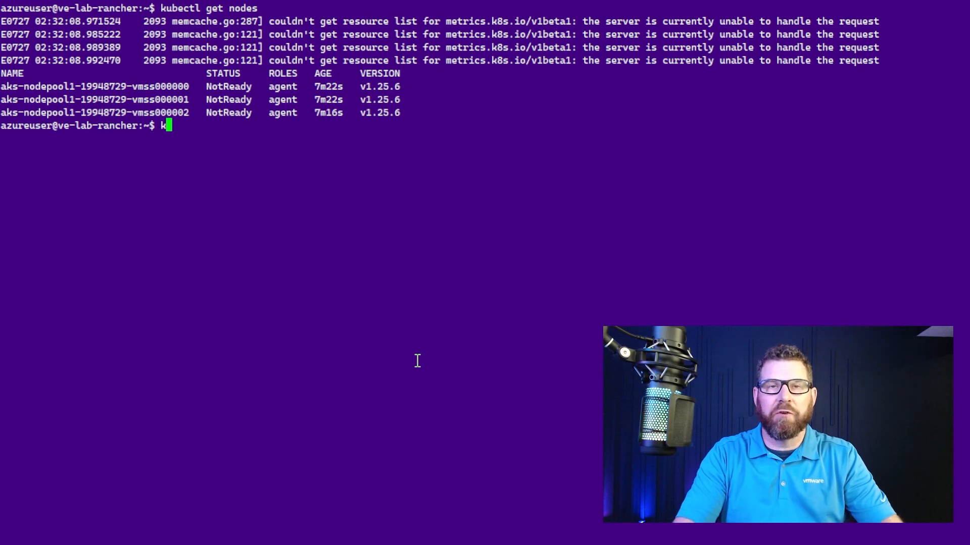
{"action": "type", "text": "kubectl get pods"}
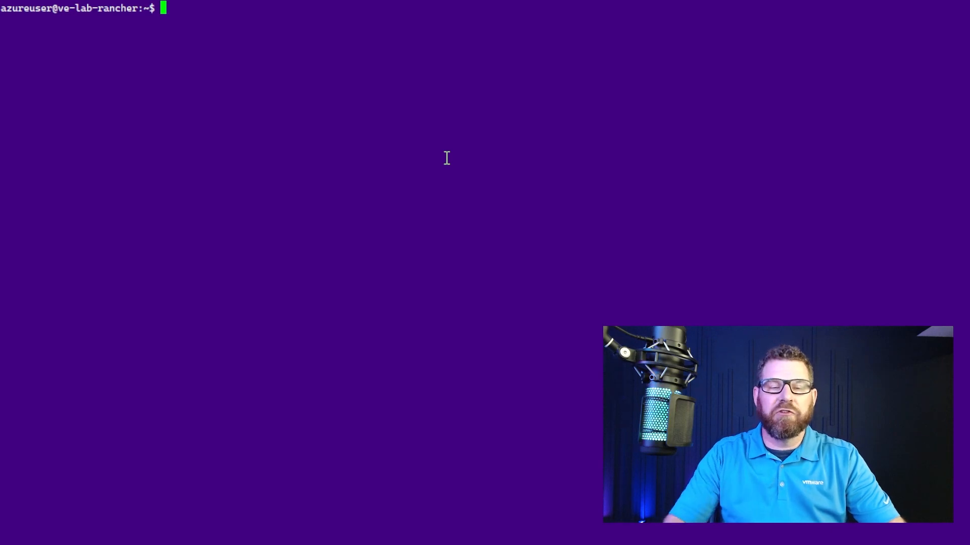
Set AZURE_RESOURCE_GROUP=CiliumAKSGroup and run cilium install with azure.resourceGroup set from it
{"action": "type", "text": "AZURE_RESOURCE_GROUP=\"CiliumAKSGroup\""}
{"action": "type", "text": "!echo"}
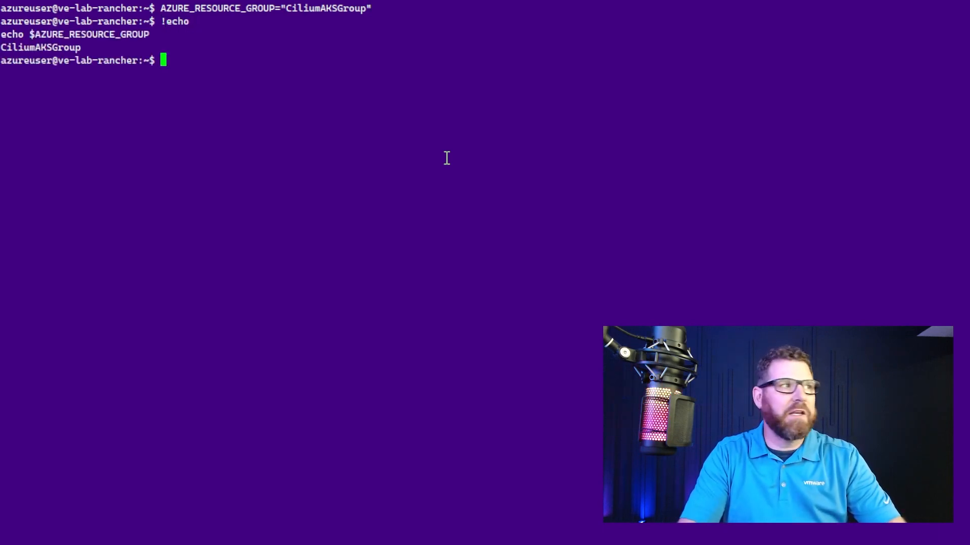
{"action": "type", "text": "cilium"}
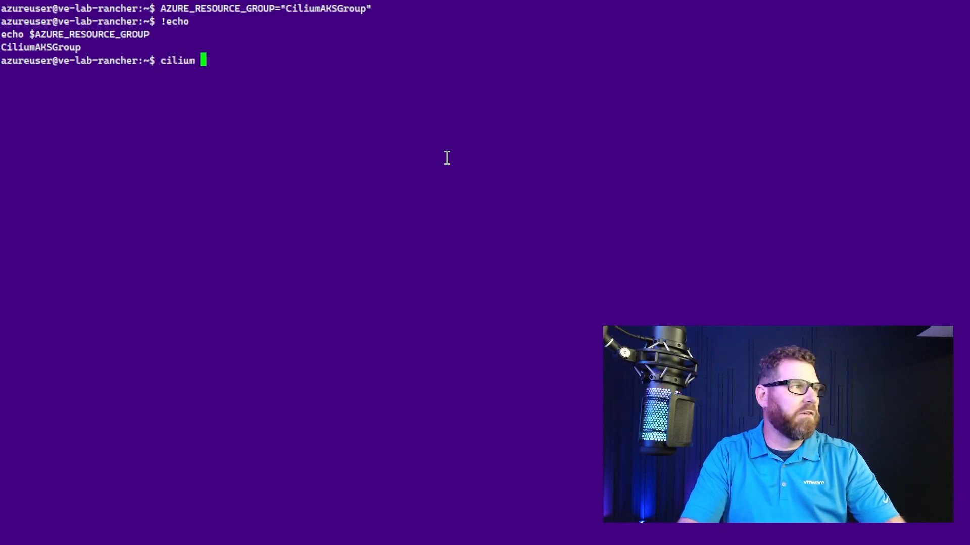
{"action": "type", "text": "install"}
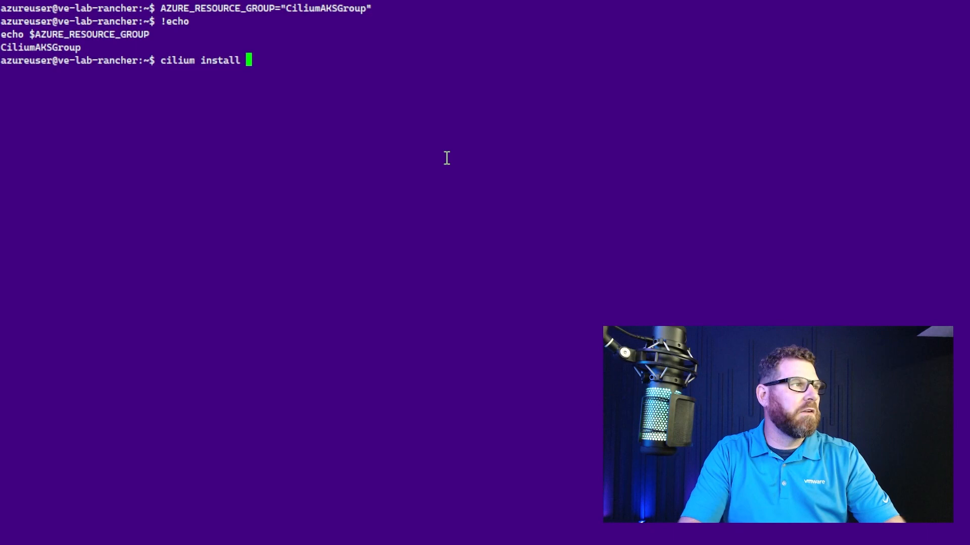
{"action": "type", "text": "--set-string"}
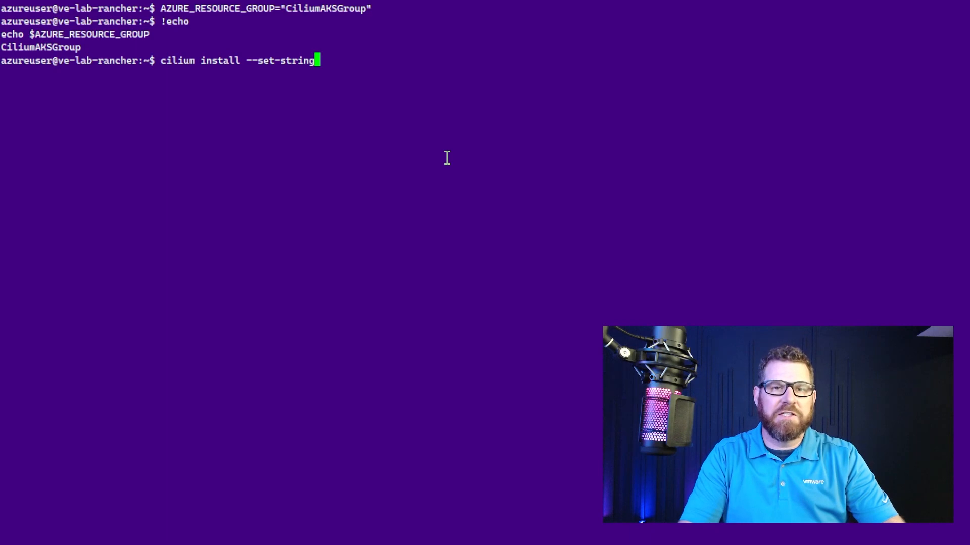
{"action": "type", "text": "a"}
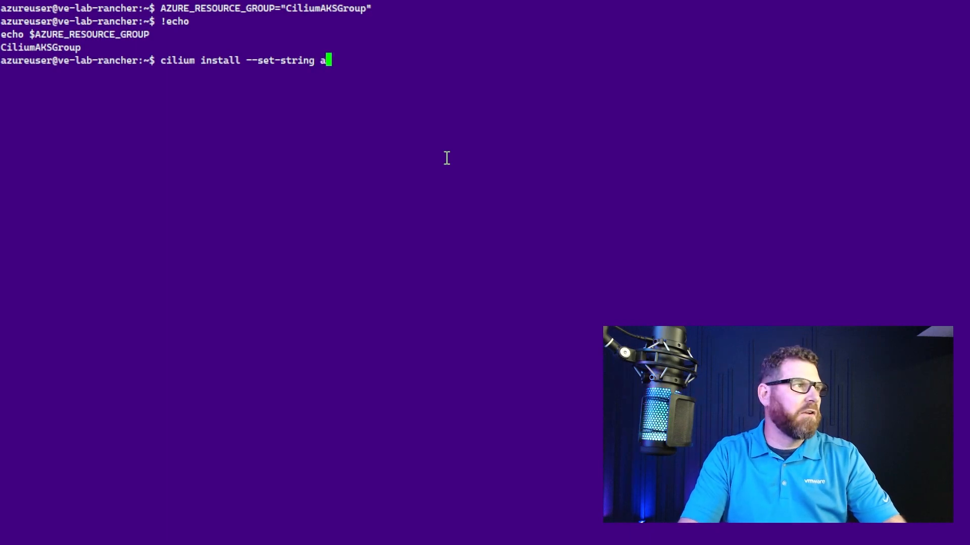
{"action": "type", "text": "zure."}
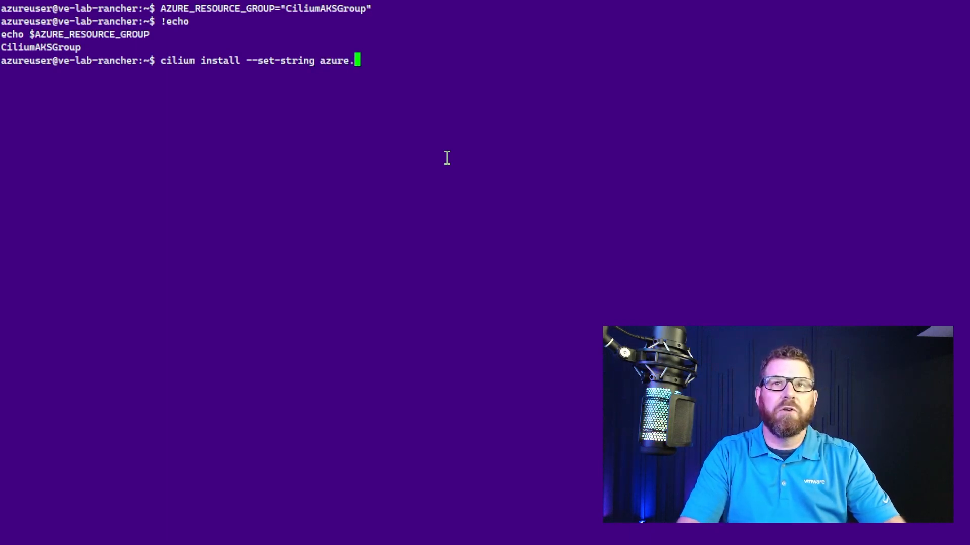
{"action": "type", "text": "resourceGrou"}
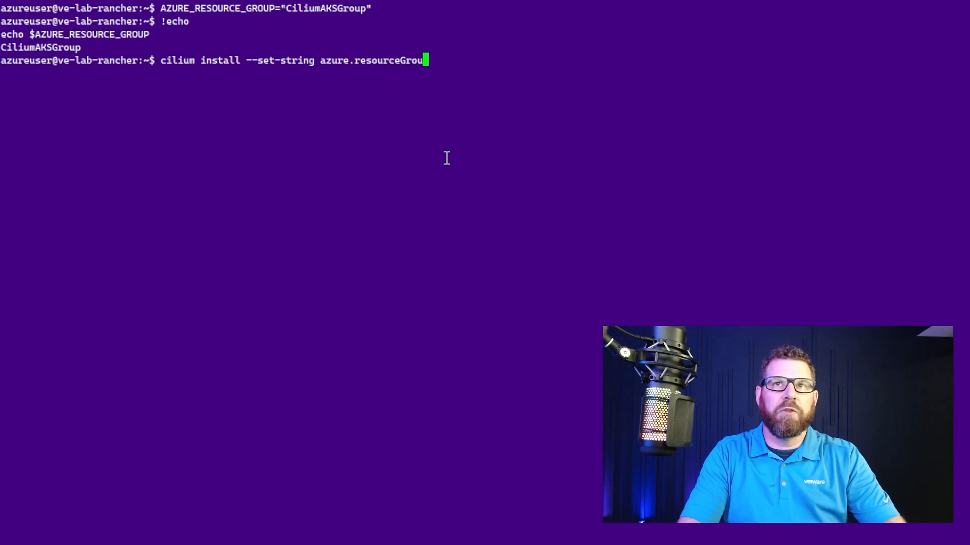
{"action": "type", "text": "p="}
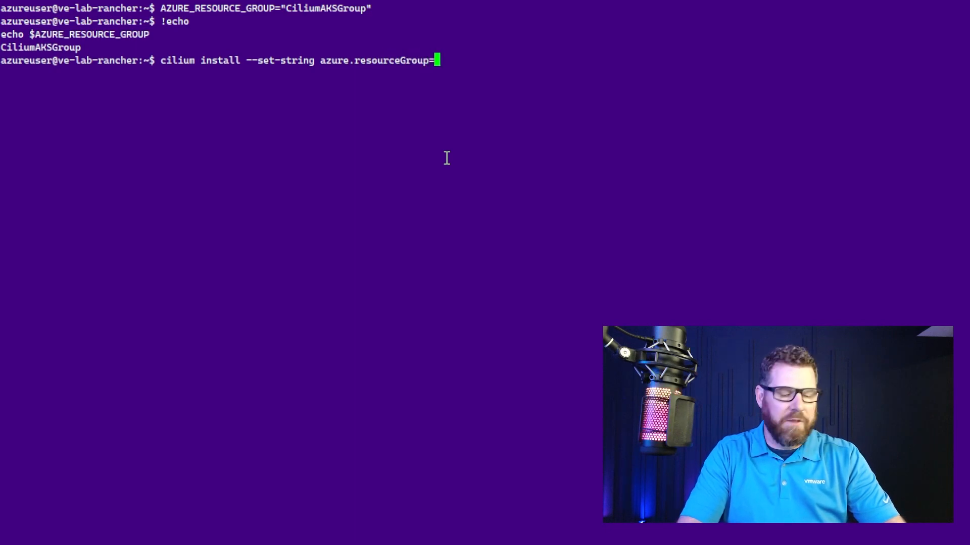
{"action": "type", "text": "\"$"}
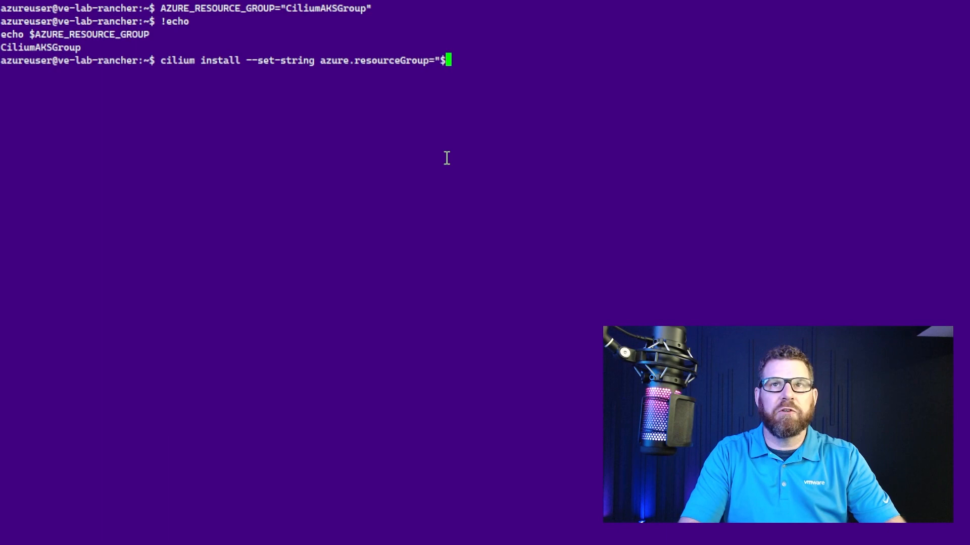
{"action": "type", "text": "{AZURE_RESOURCE_"}
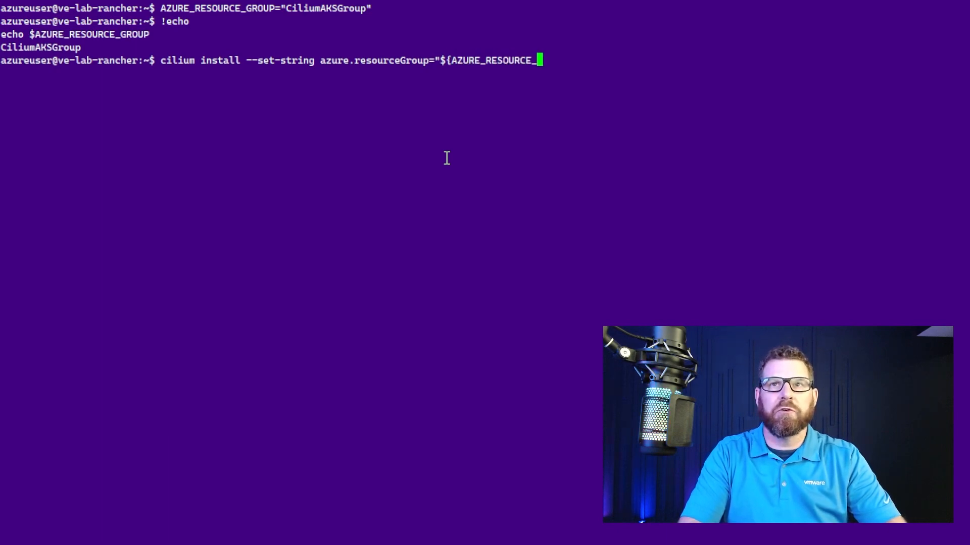
{"action": "type", "text": "GROUP"}
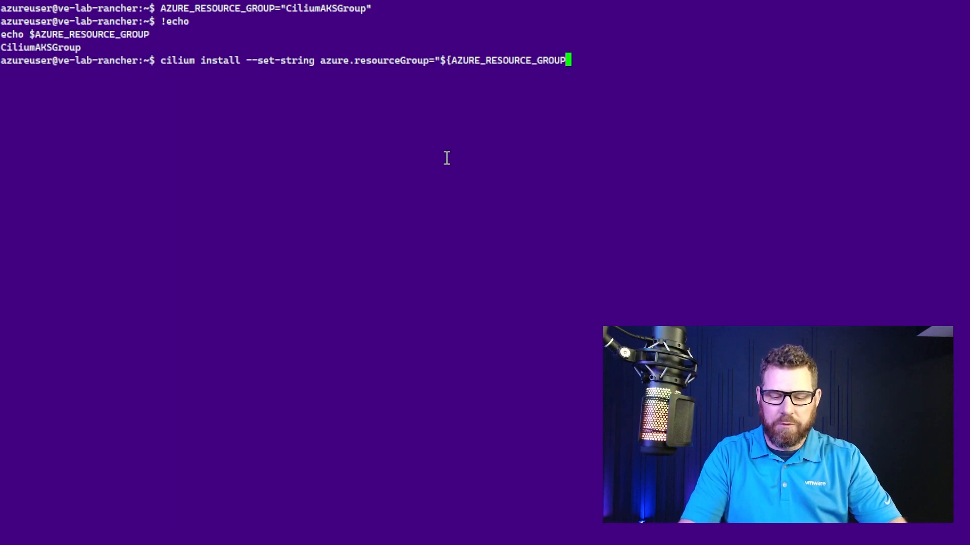
{"action": "type", "text": "\""}
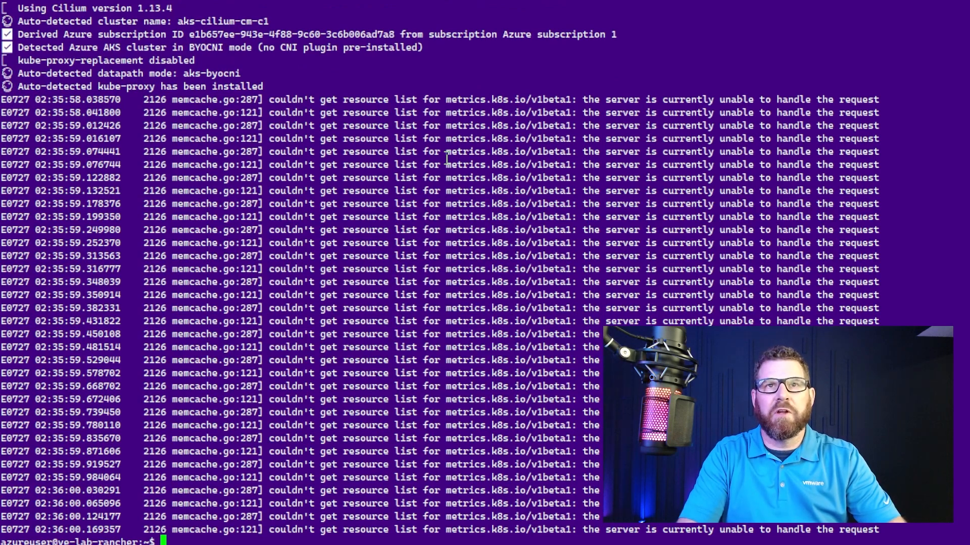
Watch kubectl get pods -A while Cilium starts, then stop the watch
{"action": "type", "text": "kubectl ge"}
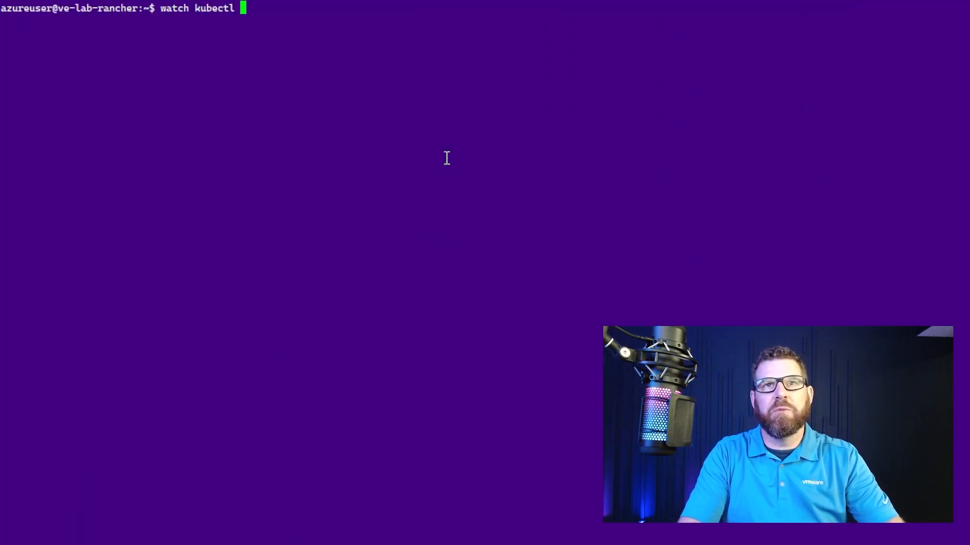
{"action": "type", "text": "get pods -A"}
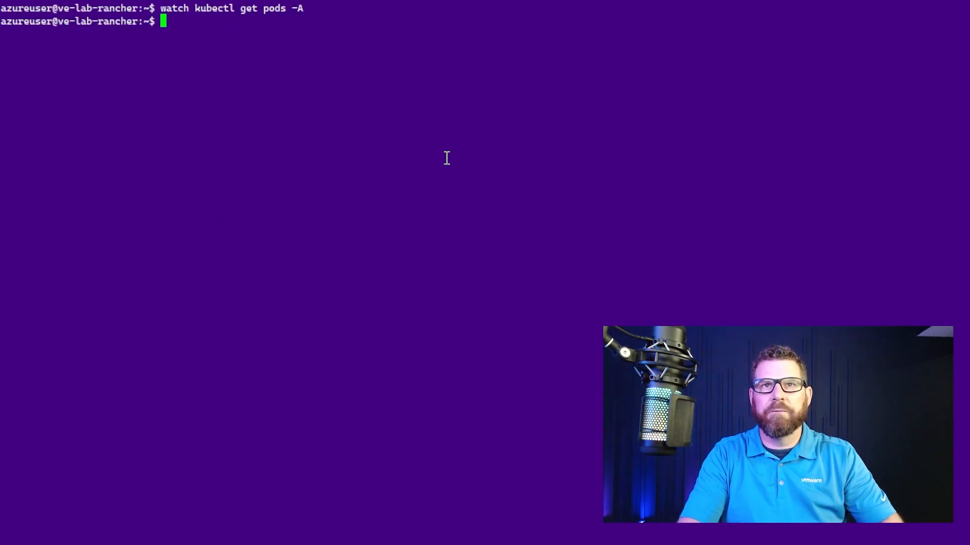
{"action": "type", "text": "cilium"}
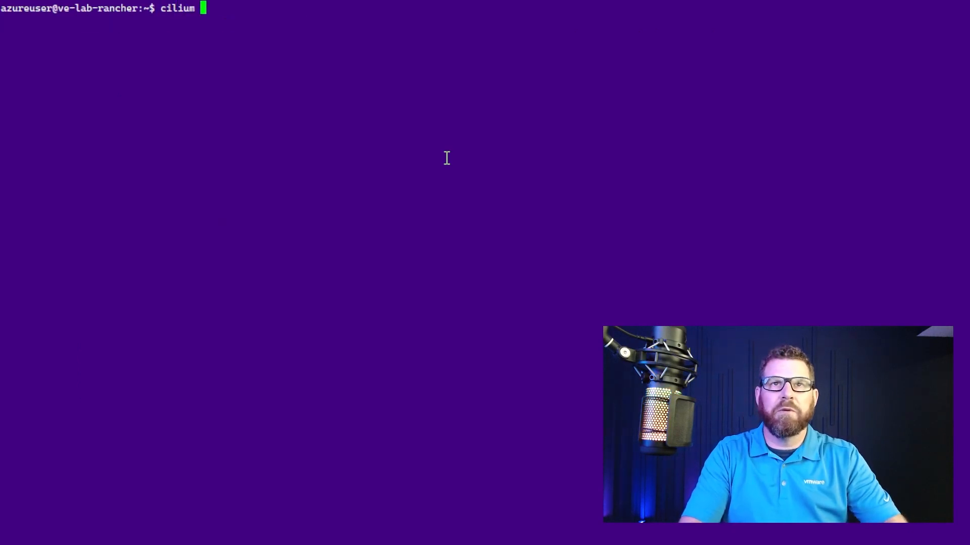
Run cilium status showing Cilium and Operator OK with 3/3 agents, then kubectl get pods
{"action": "type", "text": "status"}
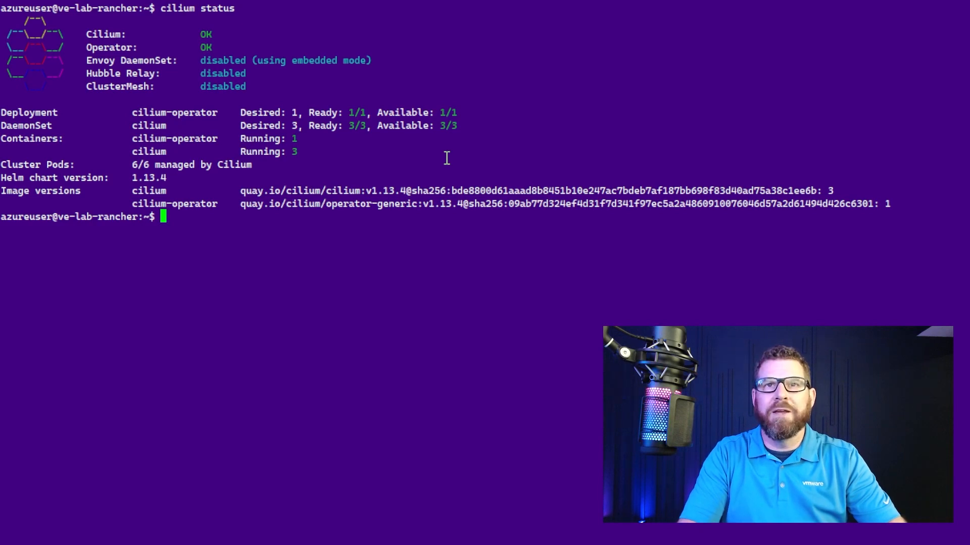
{"action": "type", "text": "k"}
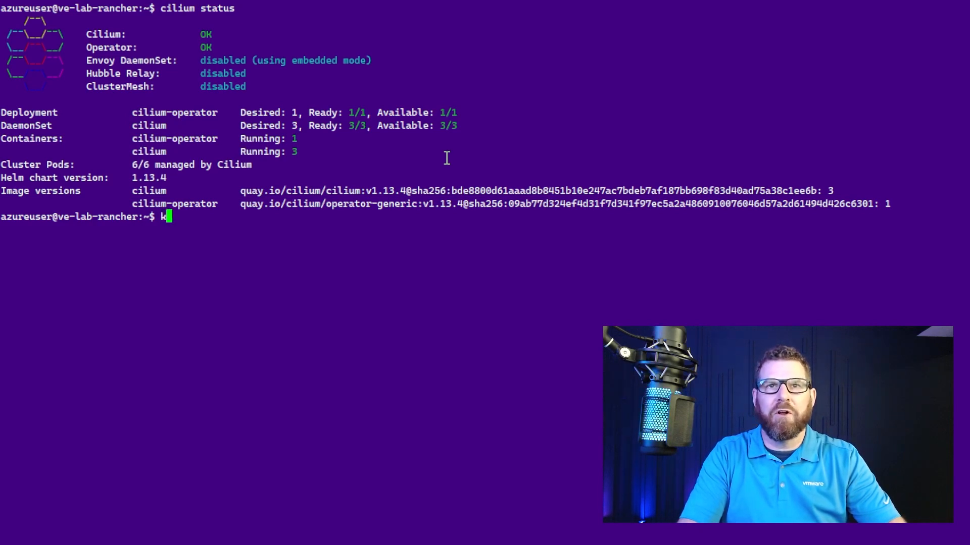
{"action": "type", "text": "ubectl get"}
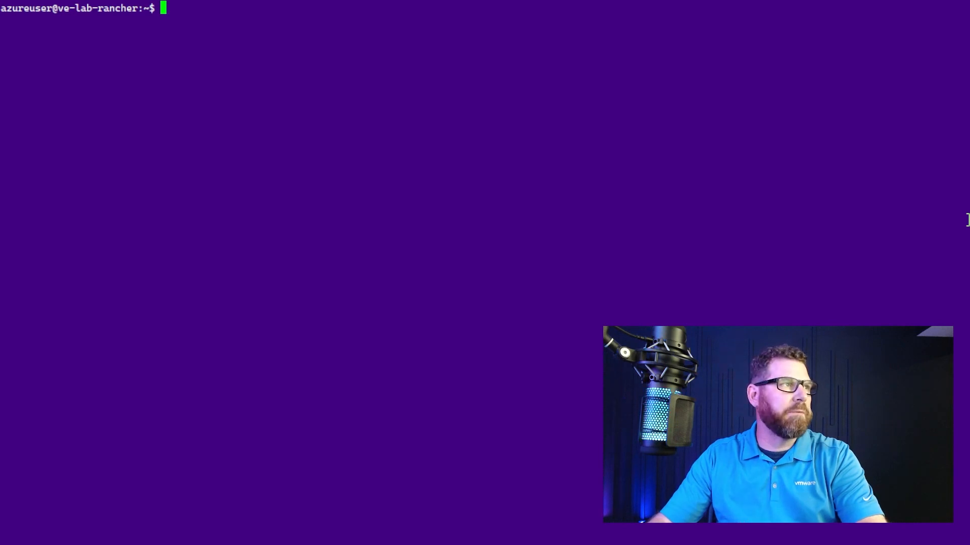
Run cilium hubble enable, then list pods across all namespaces with kubectl get pods -A
{"action": "type", "text": "cil"}
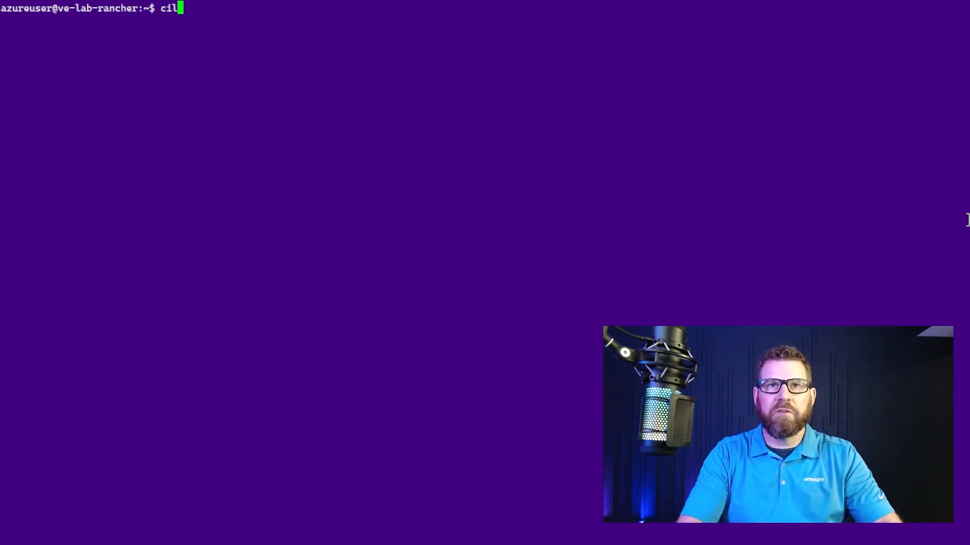
{"action": "type", "text": "ium"}
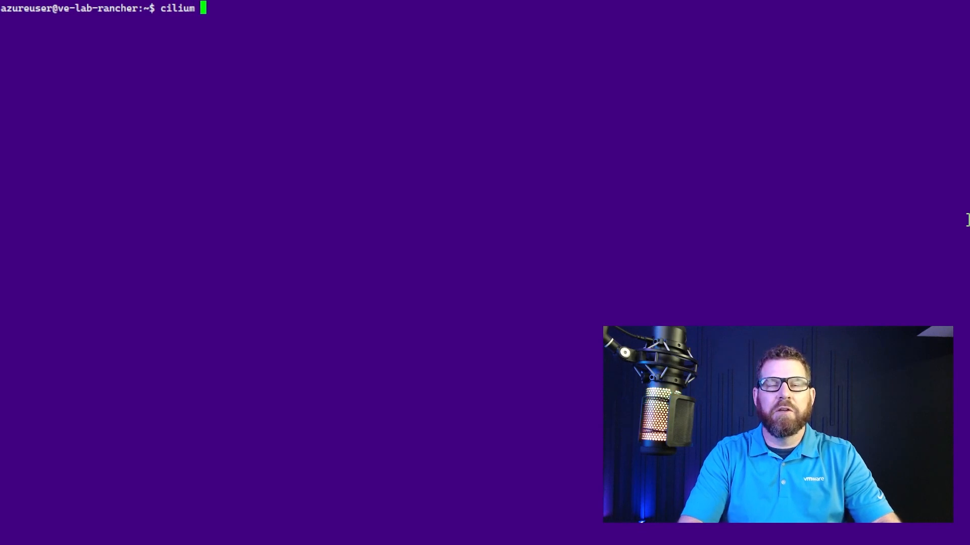
{"action": "type", "text": "hubble"}
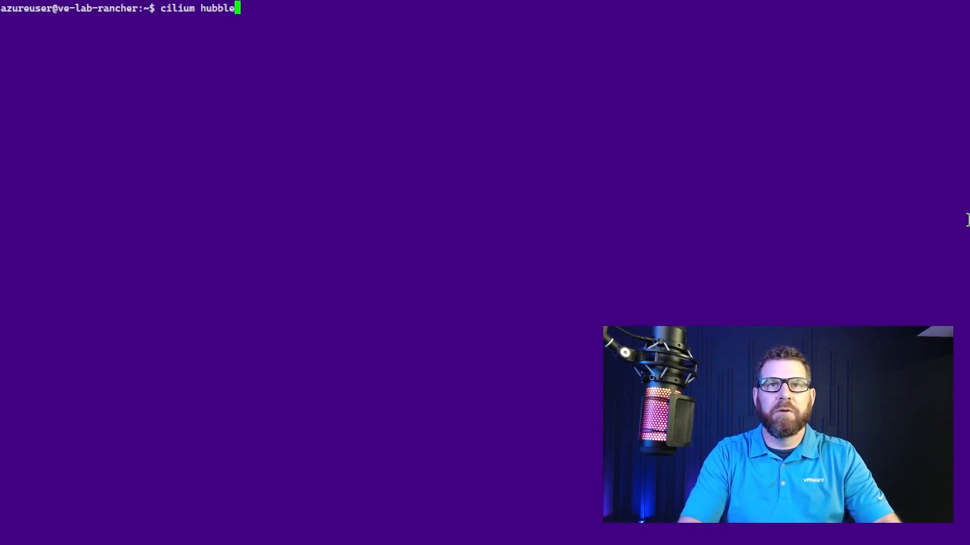
{"action": "type", "text": "enable"}
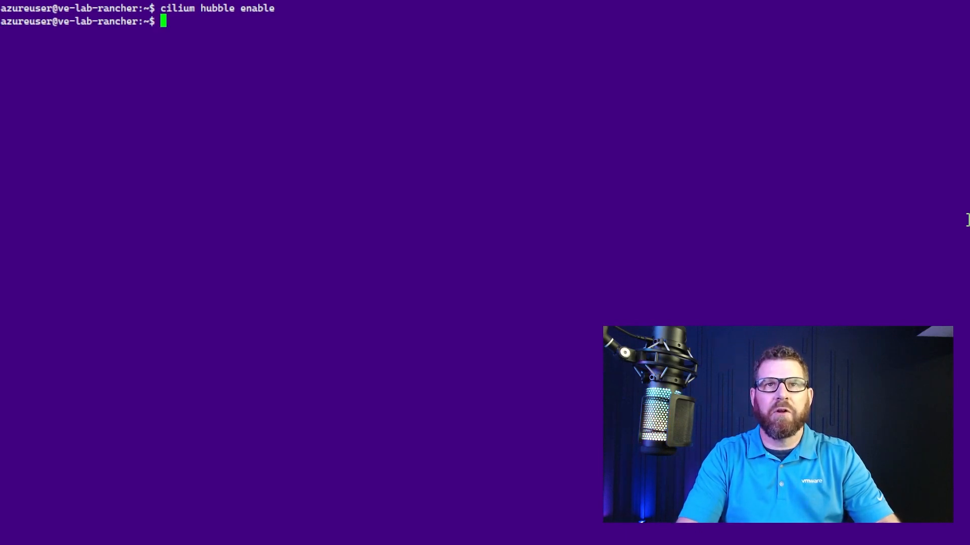
{"action": "type", "text": "kubec"}
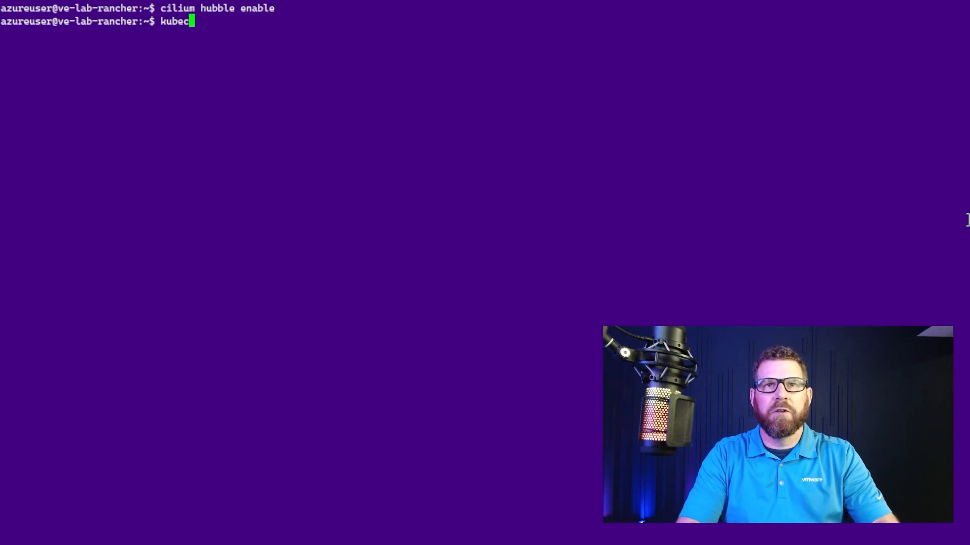
{"action": "type", "text": "tl get pods -"}
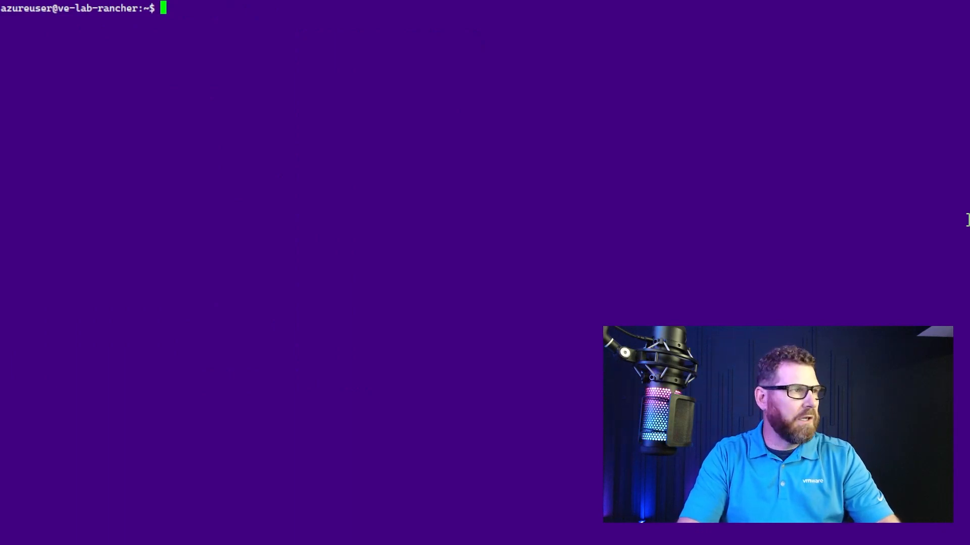
Port-forward Hubble in the background and confirm Hubble Relay OK with 3/3 nodes connected
{"action": "type", "text": "cilium status"}
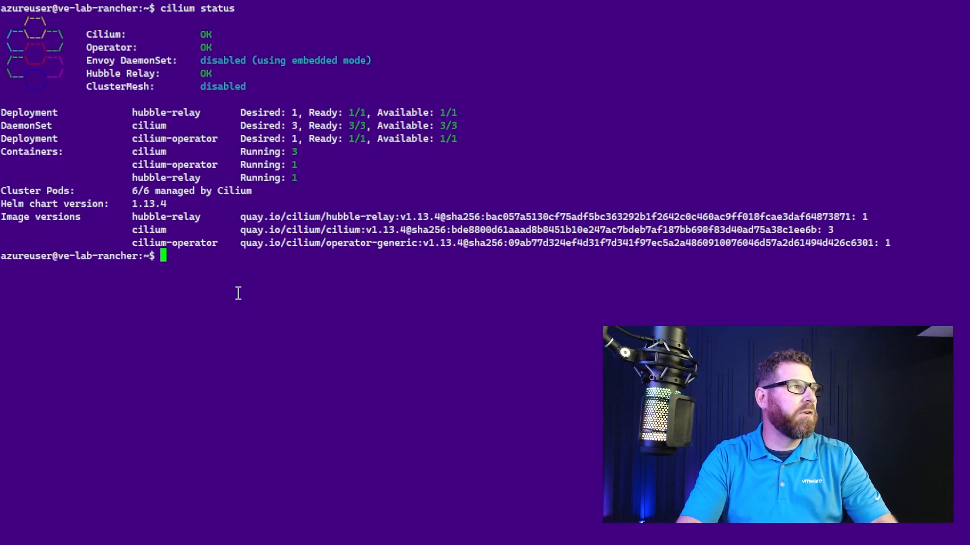
{"action": "type", "text": "cilium hu"}
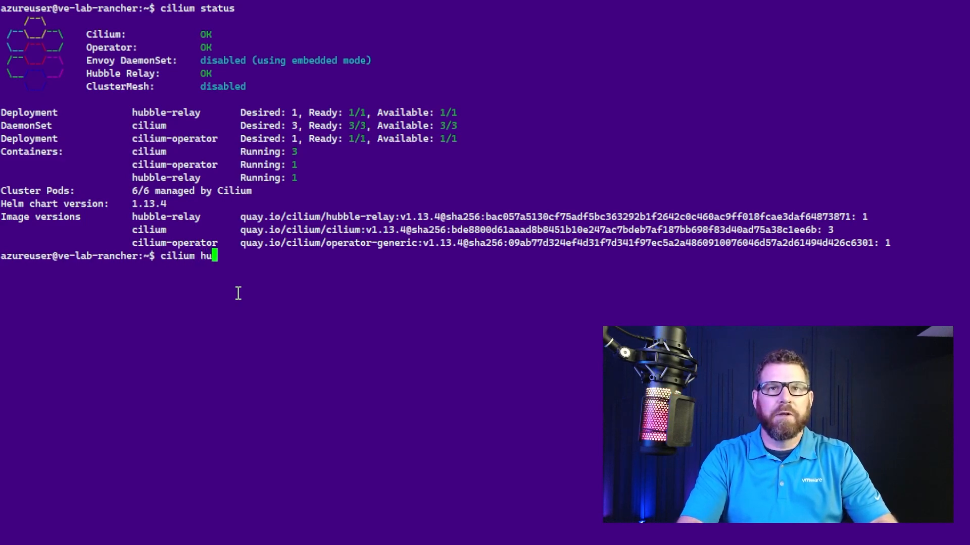
{"action": "type", "text": "ble"}
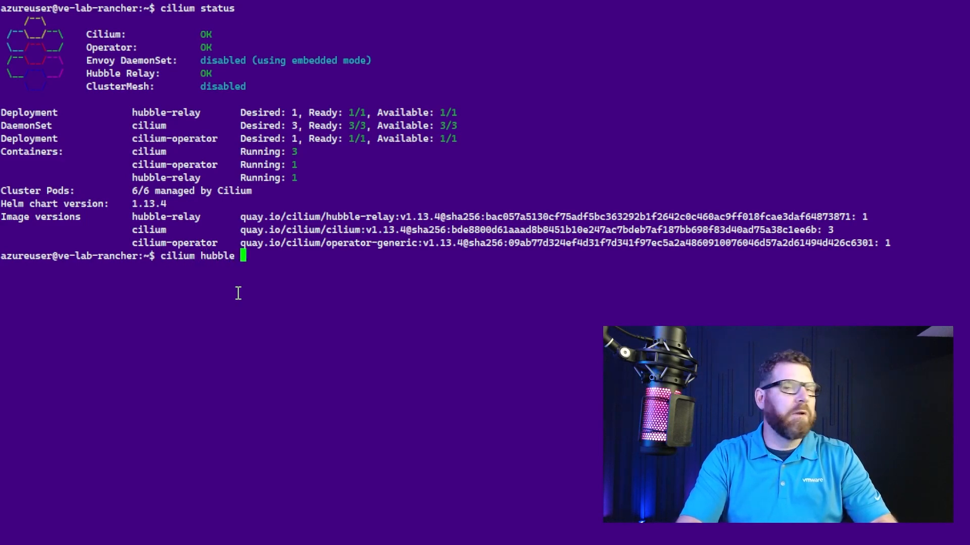
{"action": "type", "text": "port-forward&"}
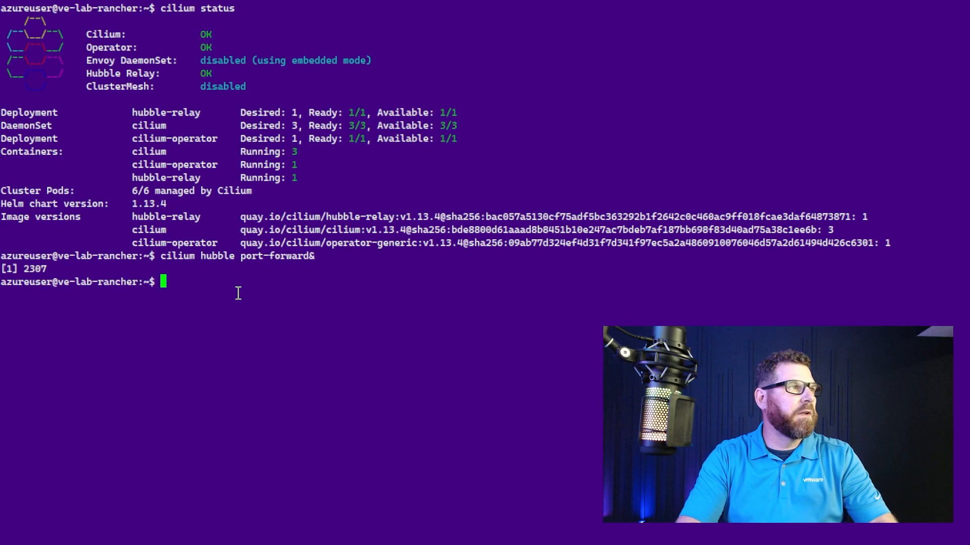
{"action": "type", "text": "hubble status"}
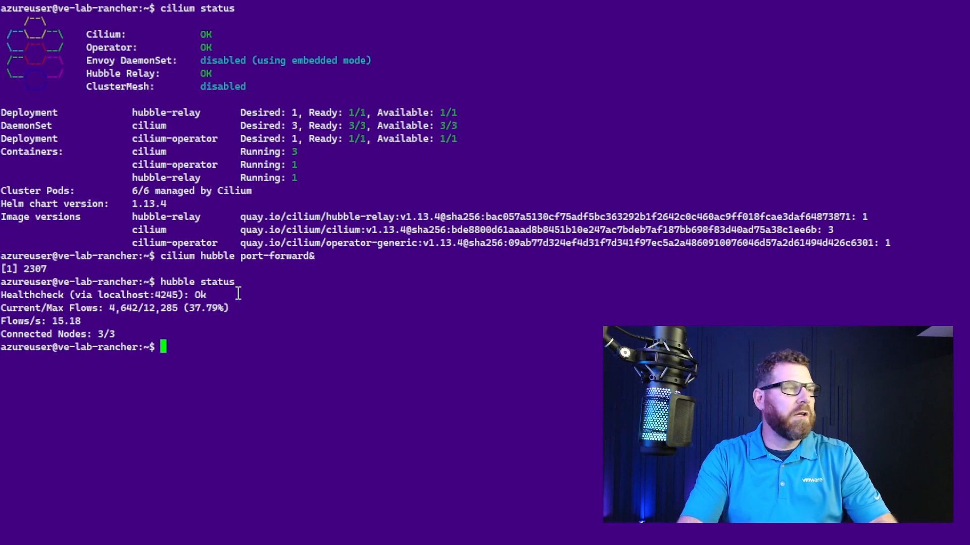
{"action": "type", "text": "hubble obs"}
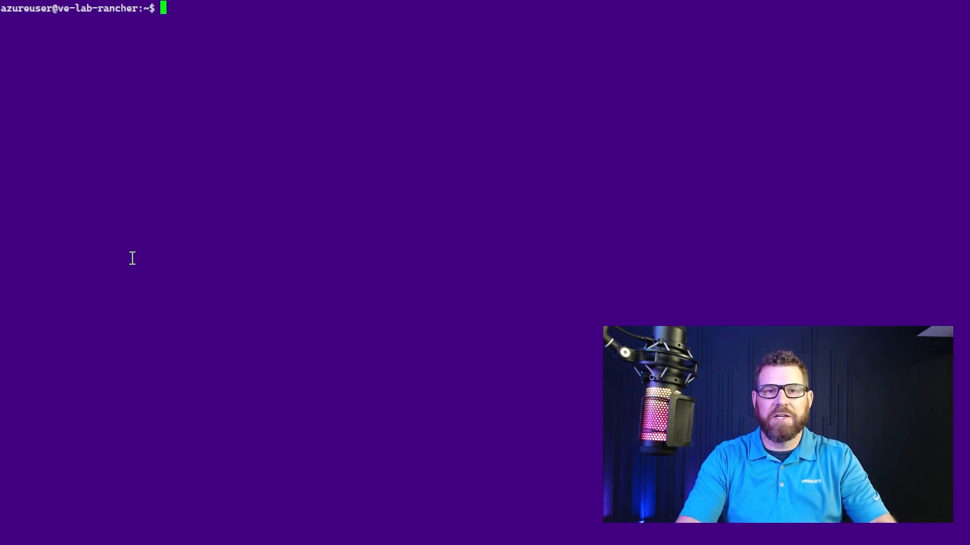
Enable Hubble with its UI via cilium hubble enable --ui, then list all pods and check cilium status
{"action": "type", "text": "cili"}
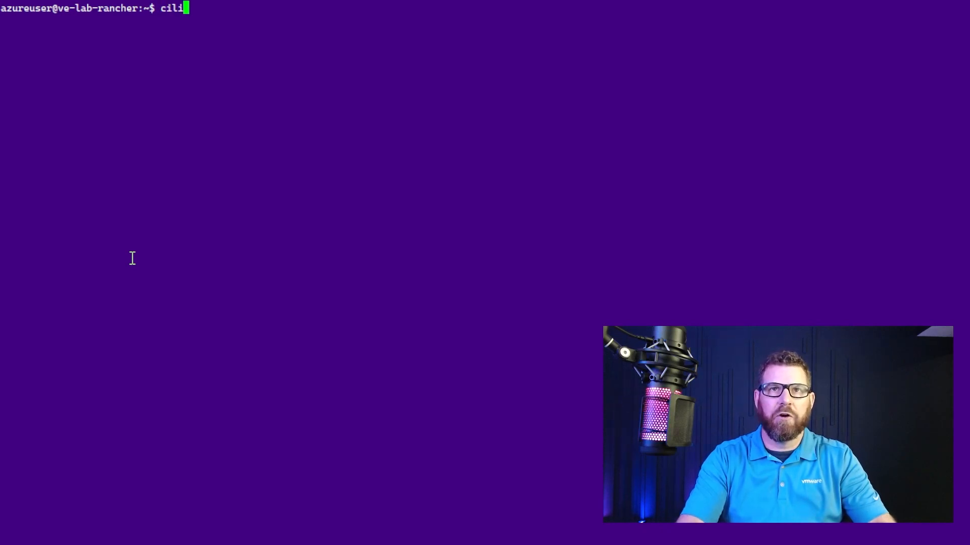
{"action": "type", "text": "um"}
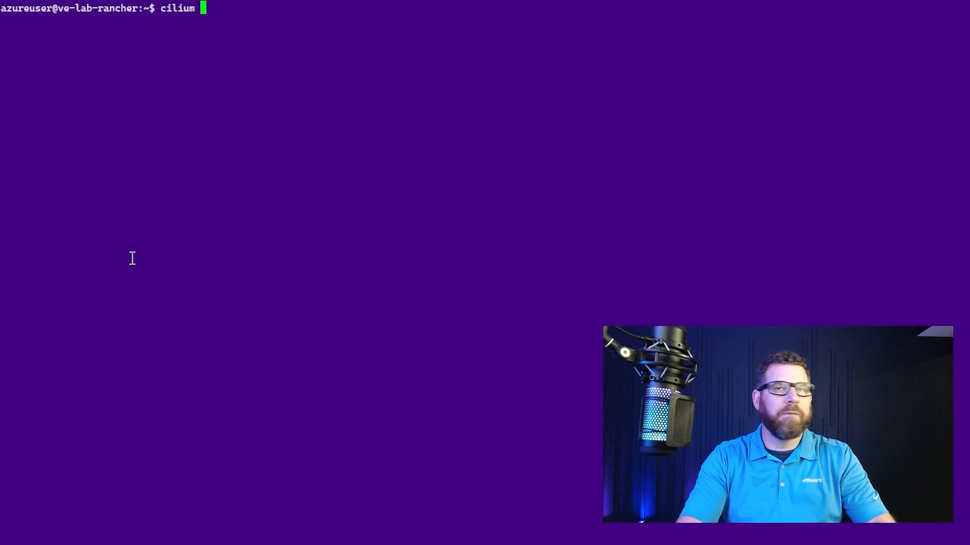
{"action": "type", "text": "hubble enable"}
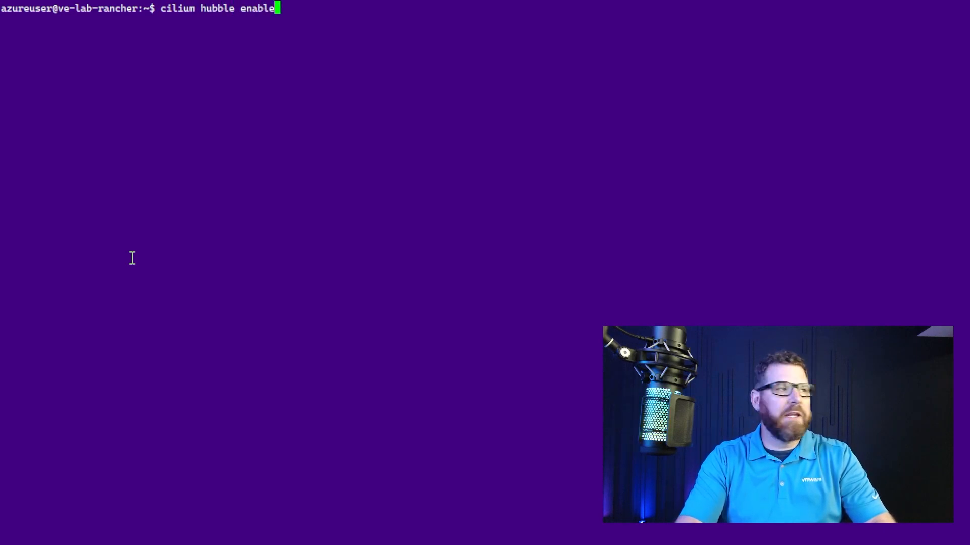
{"action": "type", "text": "--ui"}
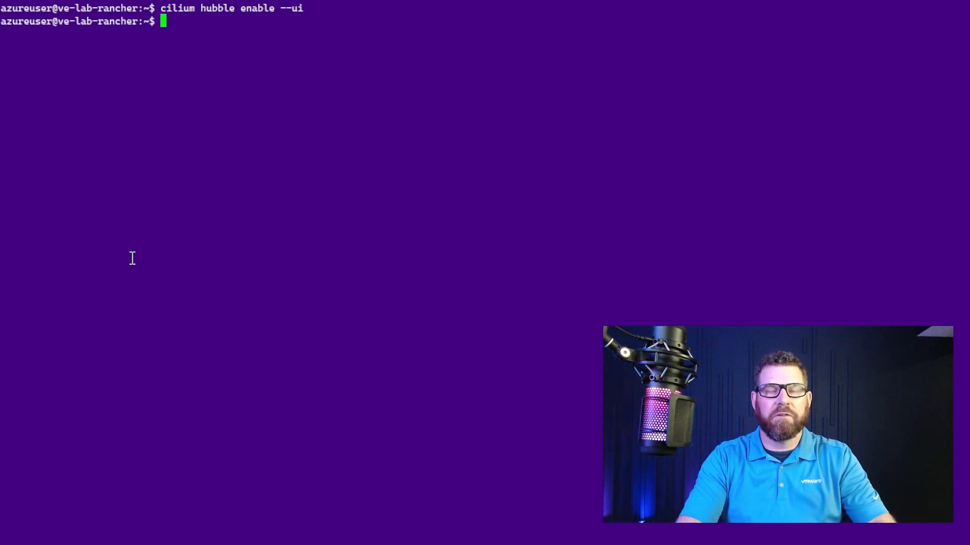
{"action": "type", "text": "kubectl get pods -A"}
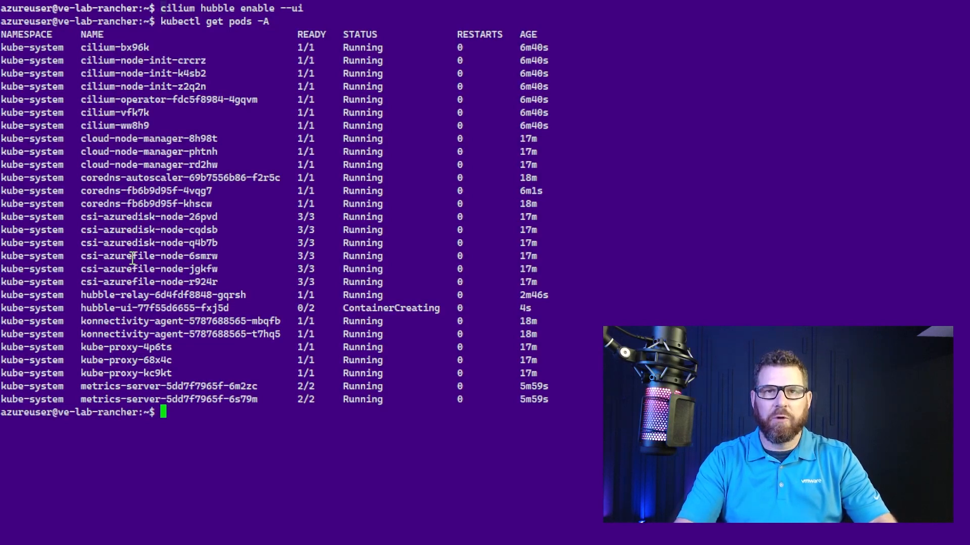
{"action": "type", "text": "cilium st"}
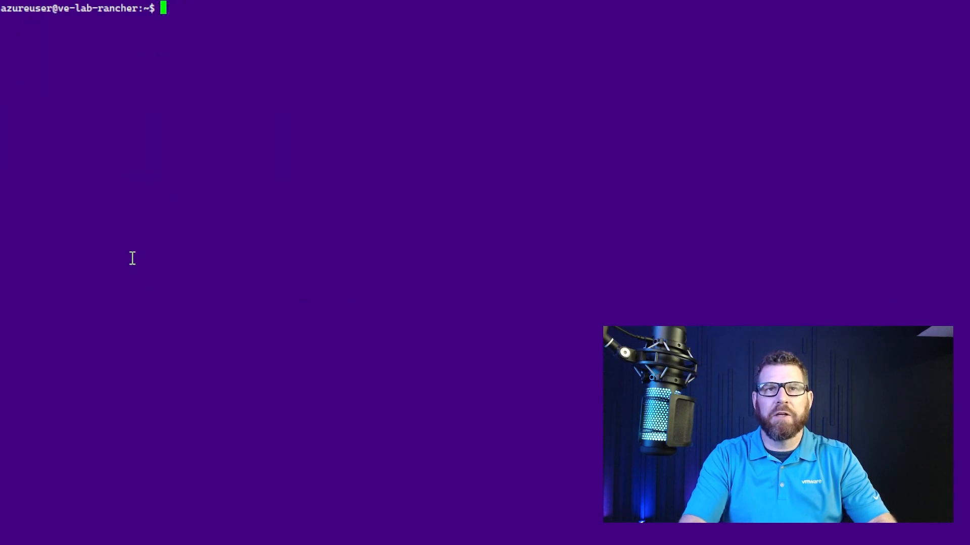
Check hubble status for healthcheck Ok with 3/3 nodes, then set NAMESPACE=nginx-ingress
{"action": "type", "text": "hubble status"}
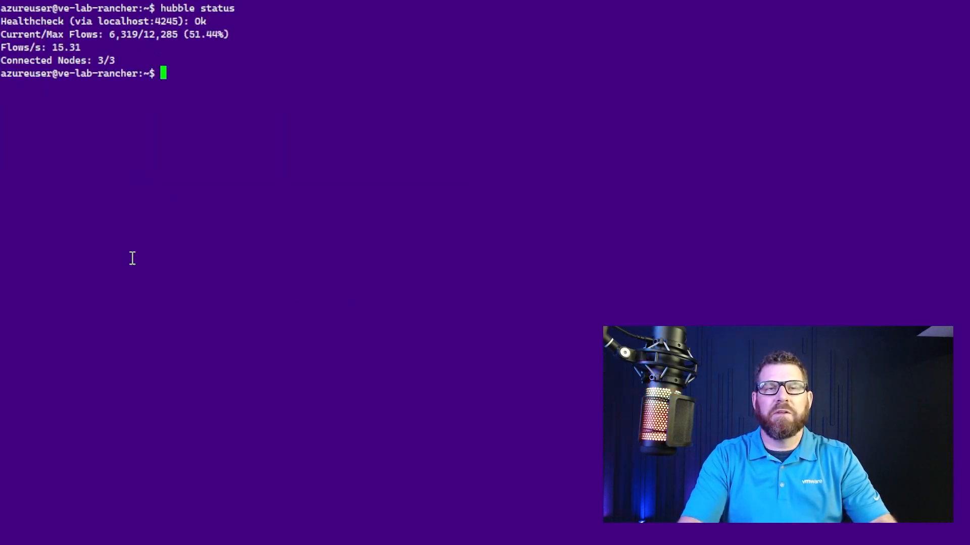
{"action": "type", "text": "hubbl"}
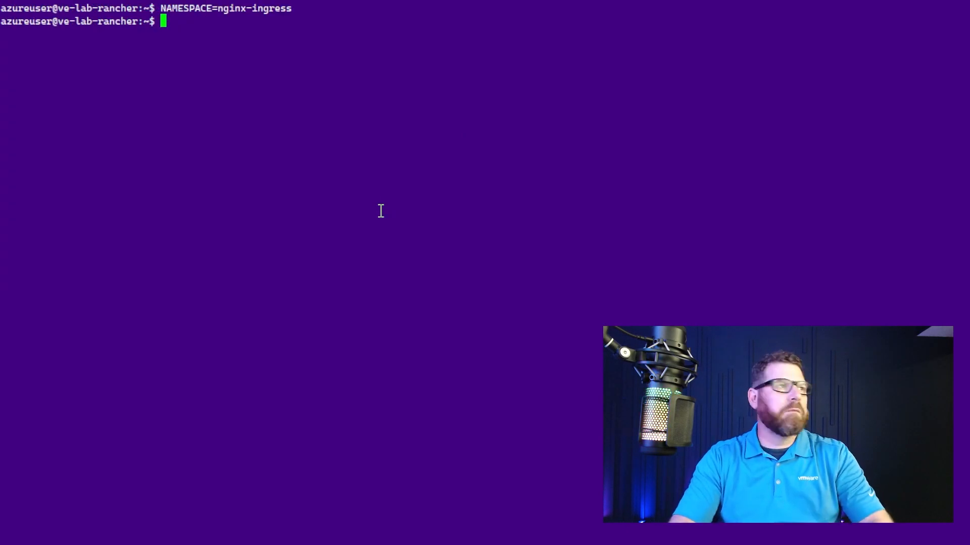
Add the ingress-nginx Helm repository and update the Helm repos
{"action": "type", "text": "helm"}
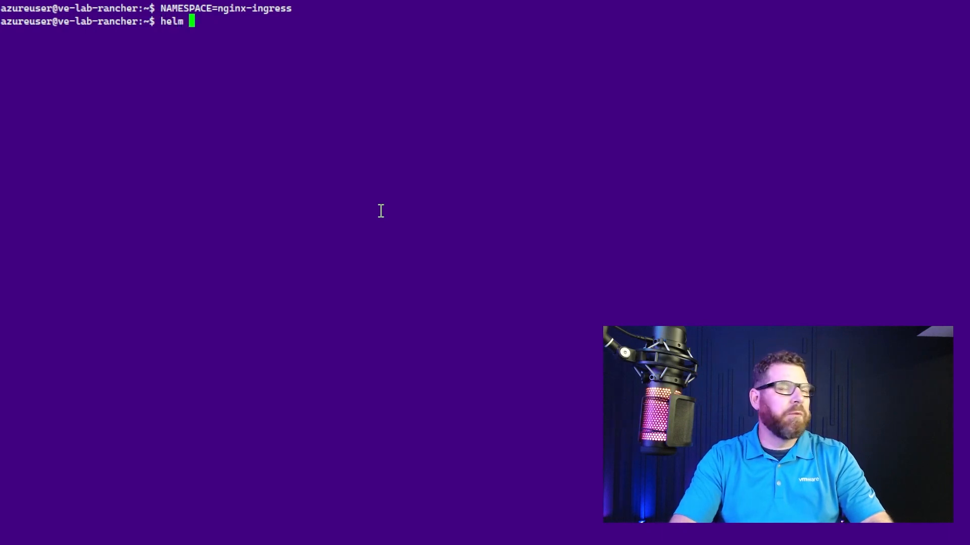
{"action": "type", "text": "repo add"}
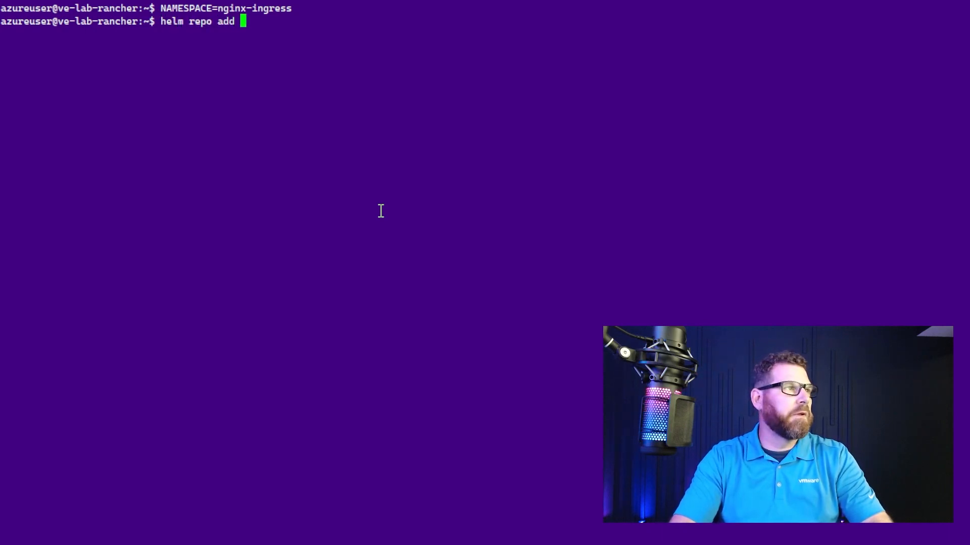
{"action": "type", "text": "ingress-nginx https://kubernetes.github.io/ingress-nginx"}
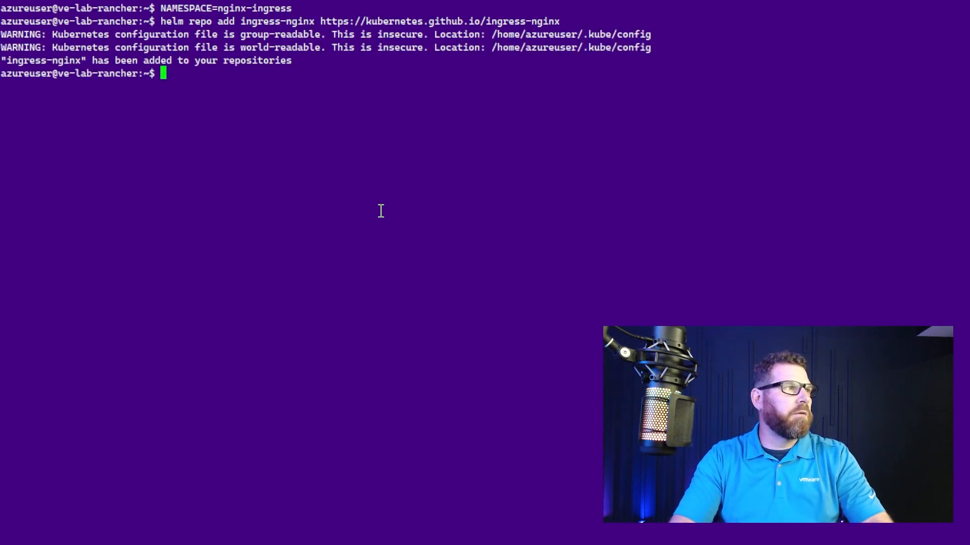
{"action": "type", "text": "helm repo u"}
{"action": "type", "text": "helm in"}
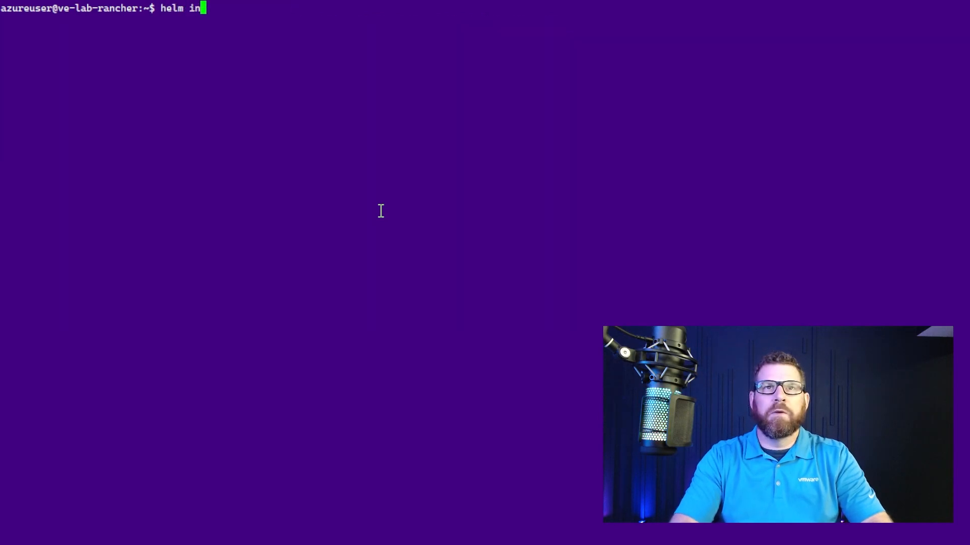
Install ingress-nginx into $NAMESPACE with --create-namespace and the Azure /healthz health-probe annotation
{"action": "type", "text": "stall ingres"}
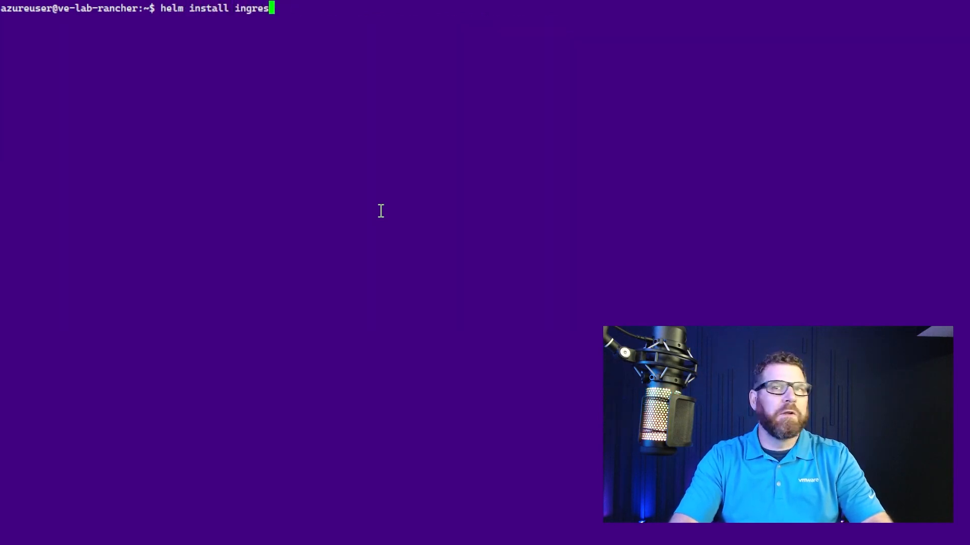
{"action": "type", "text": "s-nginx"}
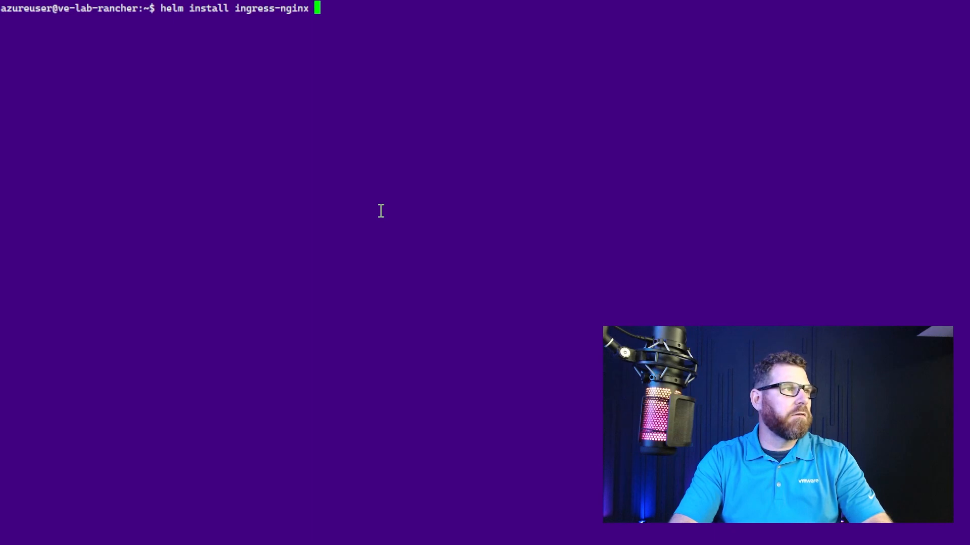
{"action": "type", "text": "ingress"}
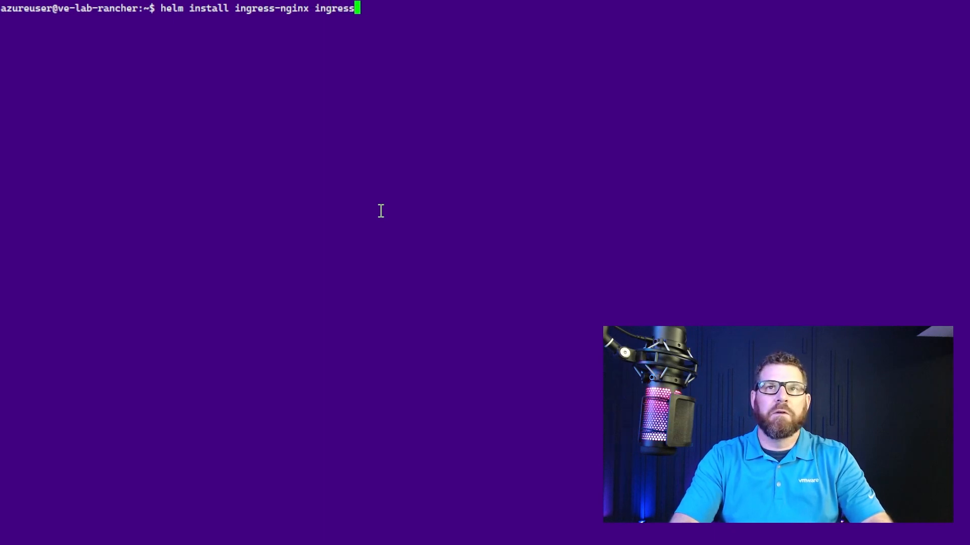
{"action": "type", "text": "-nginx/ingress-nginx \\"}
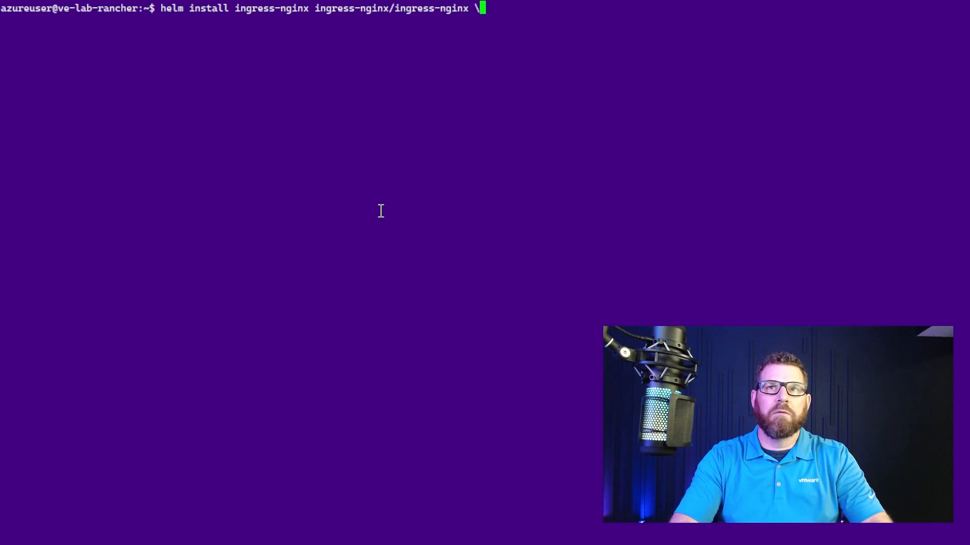
{"action": "key", "text": "enter"}
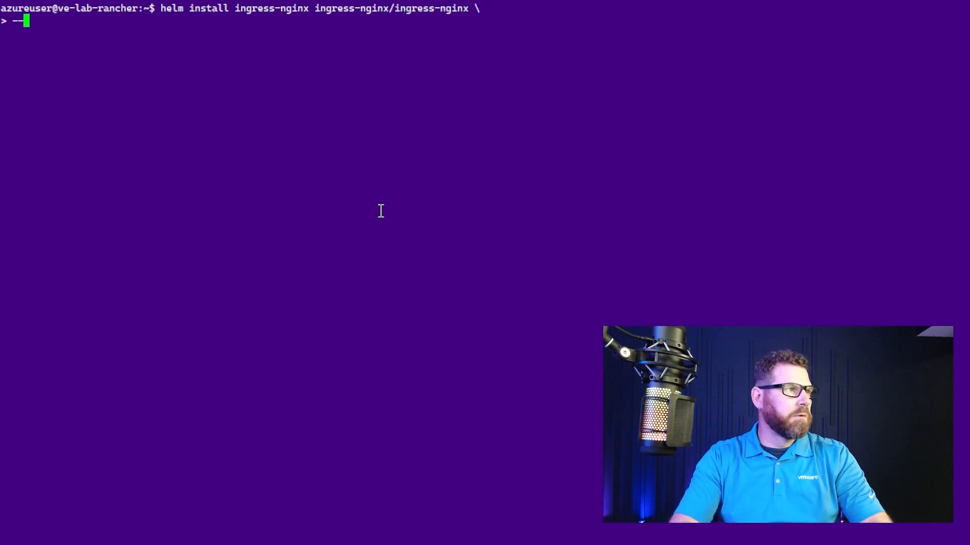
{"action": "type", "text": "--create-a"}
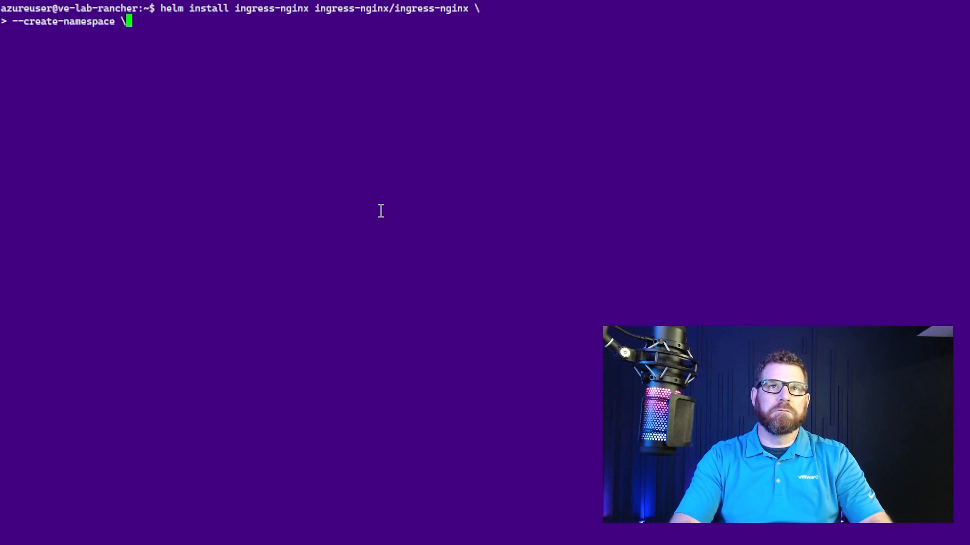
{"action": "key", "text": "Enter"}
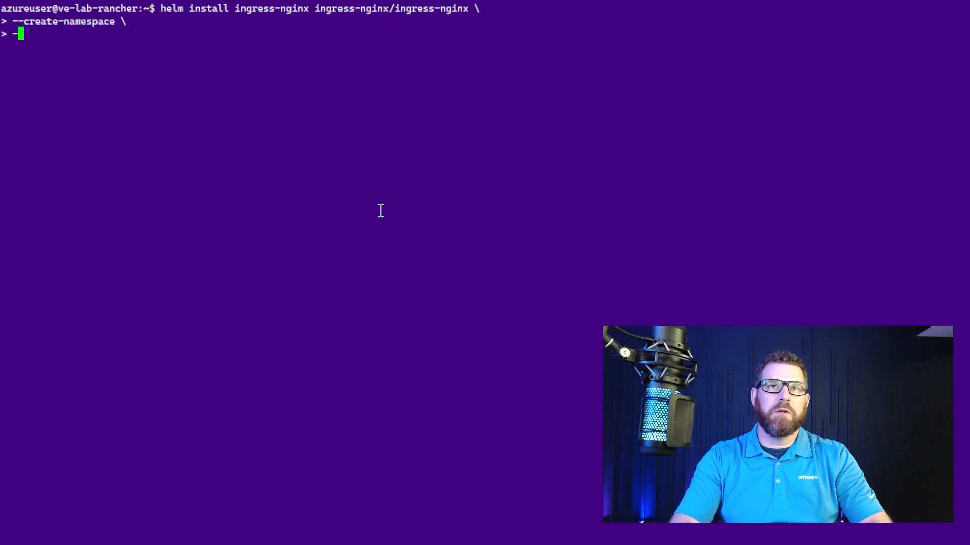
{"action": "type", "text": "--namespace $S"}
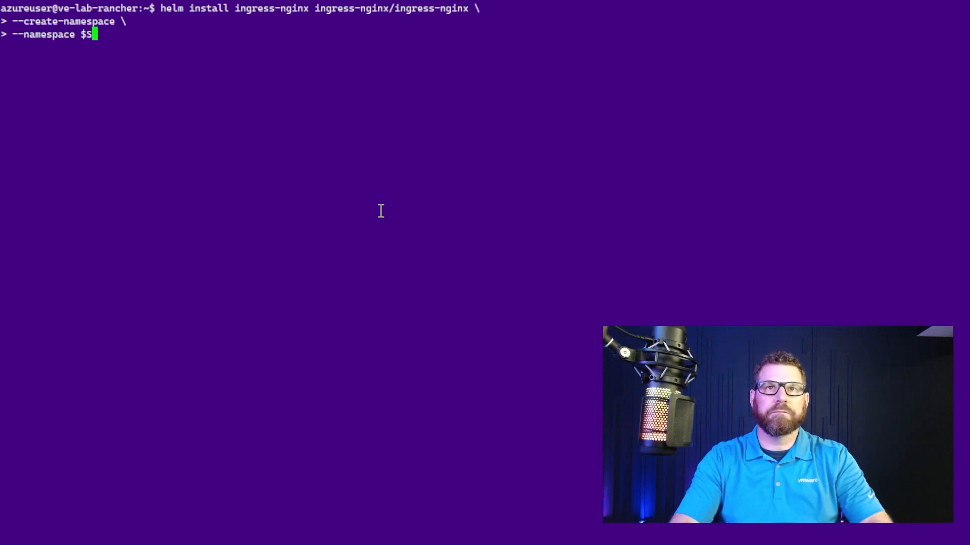
{"action": "type", "text": "NAMESPACE \\"}
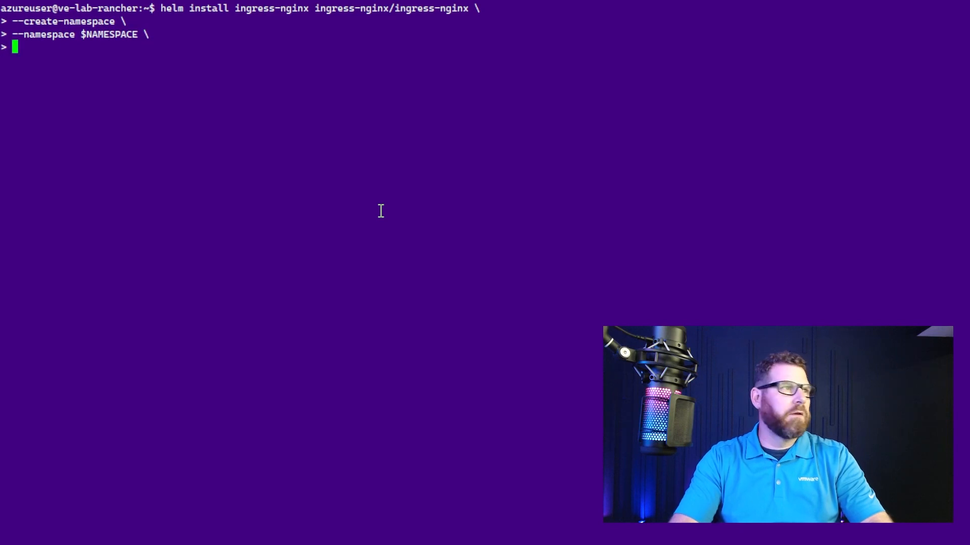
{"action": "type", "text": "--set"}
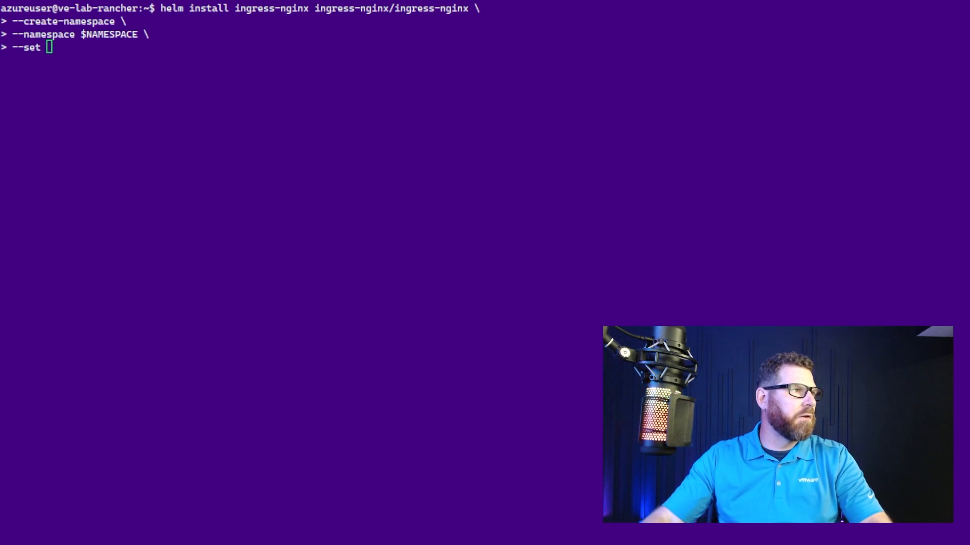
{"action": "type", "text": "controller.service.annotations.\"service\\.beta\\.kubernetes\\.io/azure-load-balancer-health-probe-request-path\"=/healthz"}
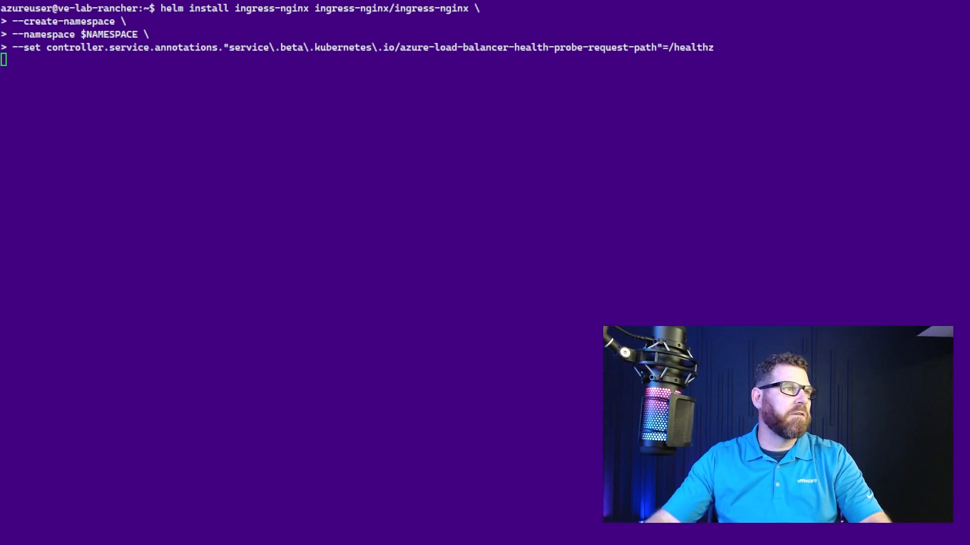
{"action": "mouse_move", "coordinate": [372, 256]}
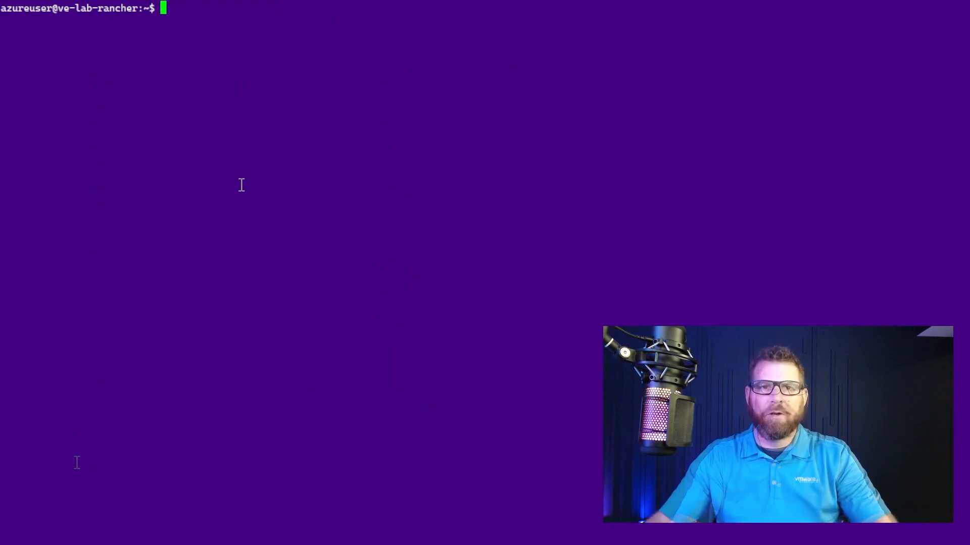
Edit the hubble-ingress.yaml manifest in vim
{"action": "type", "text": "vim"}
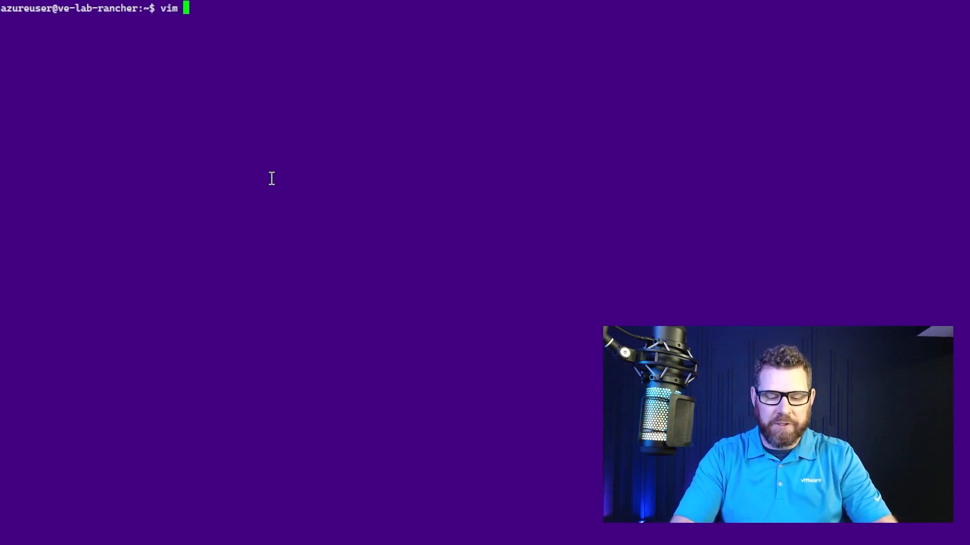
{"action": "type", "text": "hubble-ingress.yaml"}
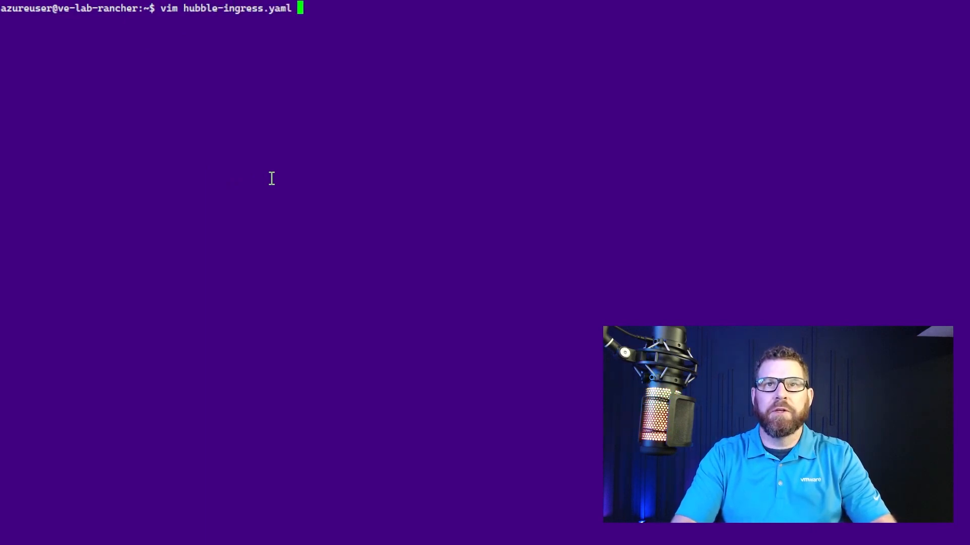
{"action": "key", "text": "Enter"}
{"action": "type", "text": "vim hubble-ingress.yaml"}
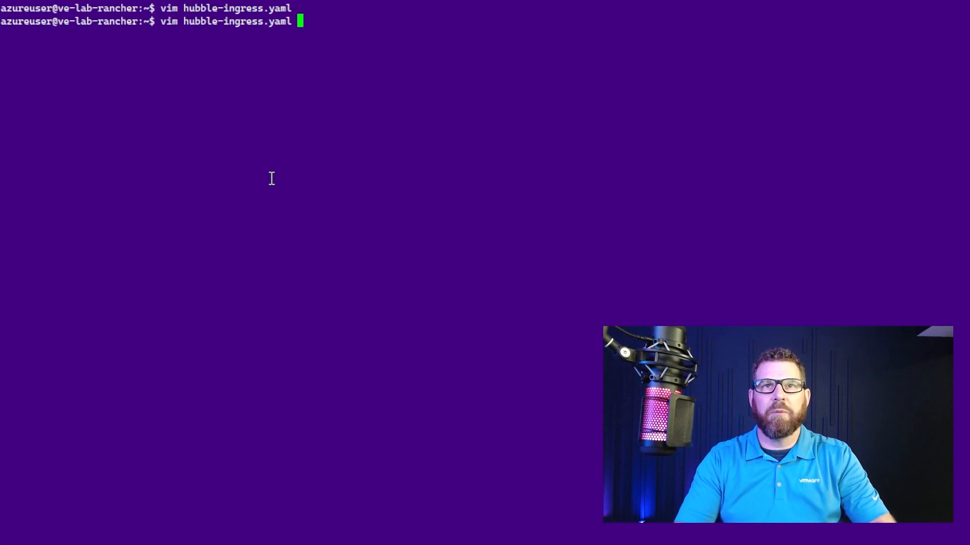
Apply hubble-ingress.yaml and list the cluster's services and ingresses
{"action": "type", "text": "kubectl apply -f hubble-ingress.yaml"}
{"action": "type", "text": "kubectl g"}
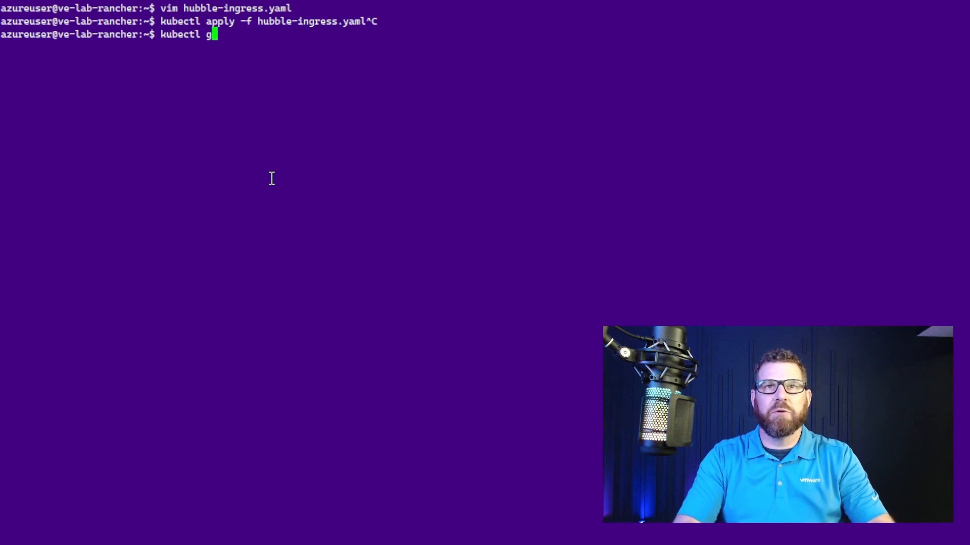
{"action": "type", "text": "et svc,ingress"}
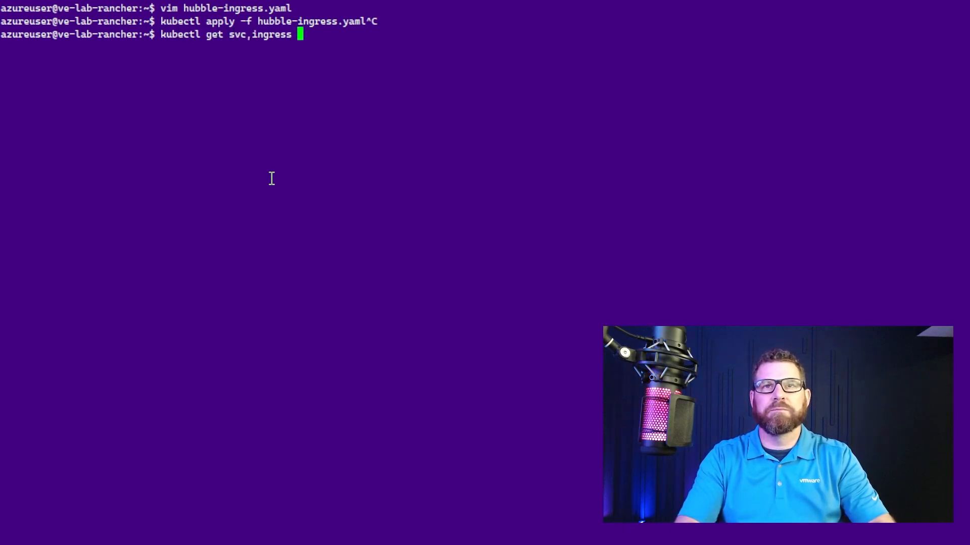
{"action": "key", "text": "Return"}
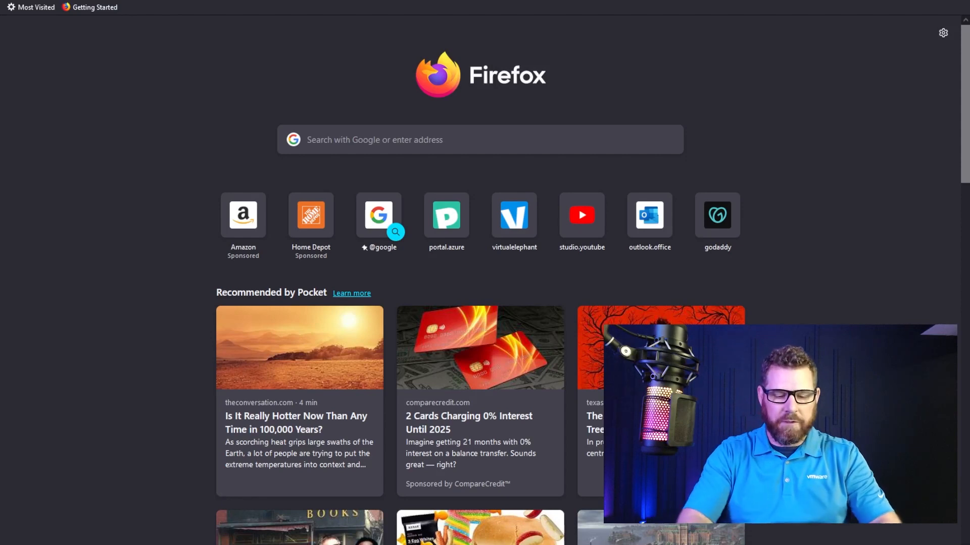
Browse to the hubble.azure ingress hostname to load the Hubble UI welcome page
{"action": "type", "text": "hubble.azure"}
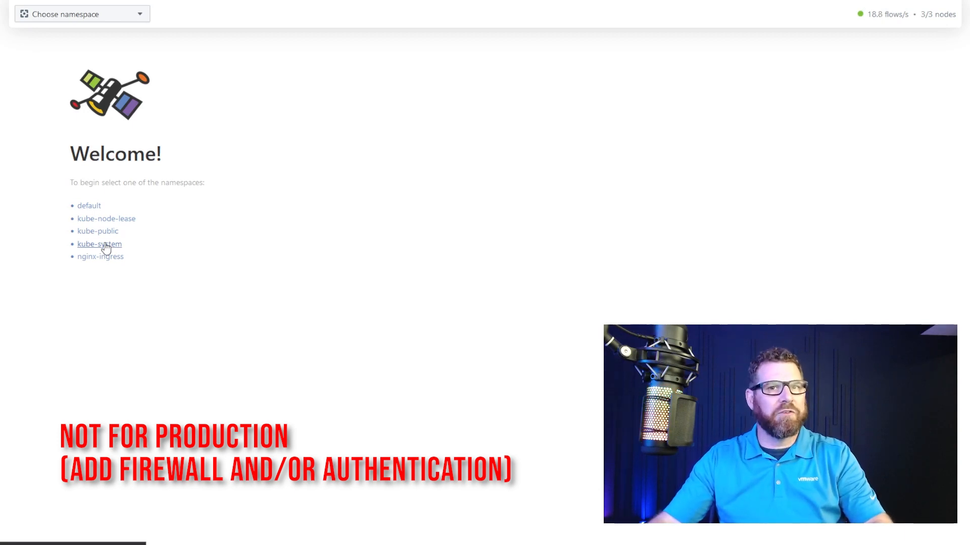
Open the kube-system service map, then switch the namespace to nginx-ingress
{"action": "left_click", "coordinate": [99, 243]}
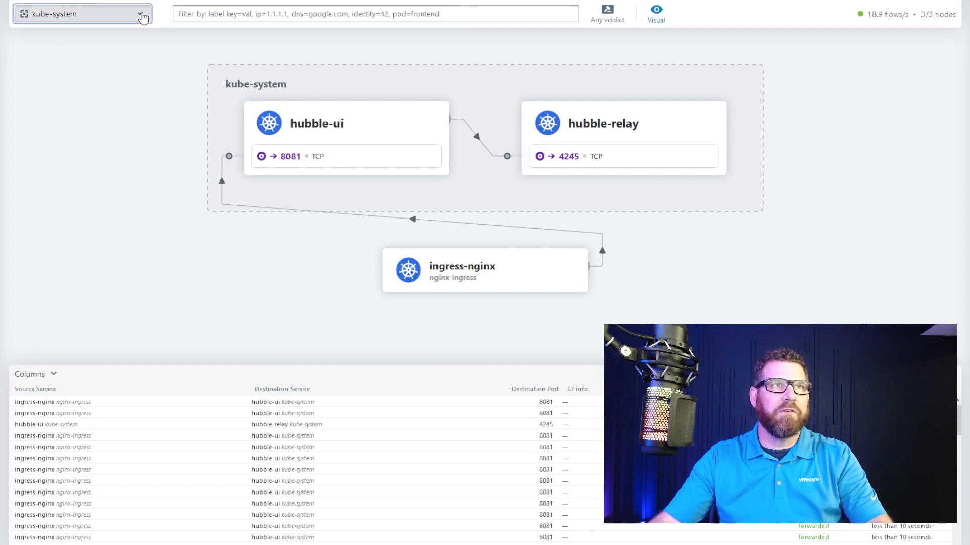
{"action": "left_click", "coordinate": [81, 13]}
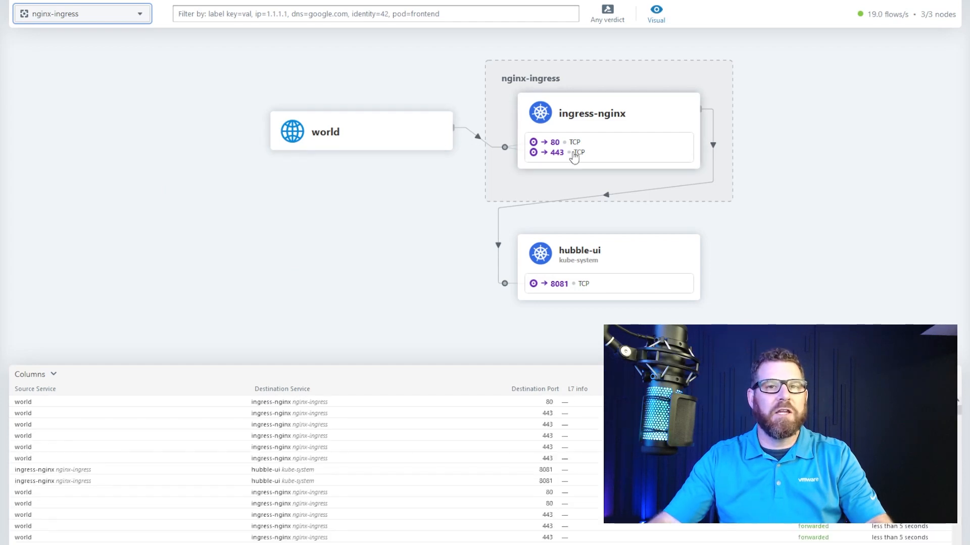
{"action": "mouse_move", "coordinate": [592, 268]}
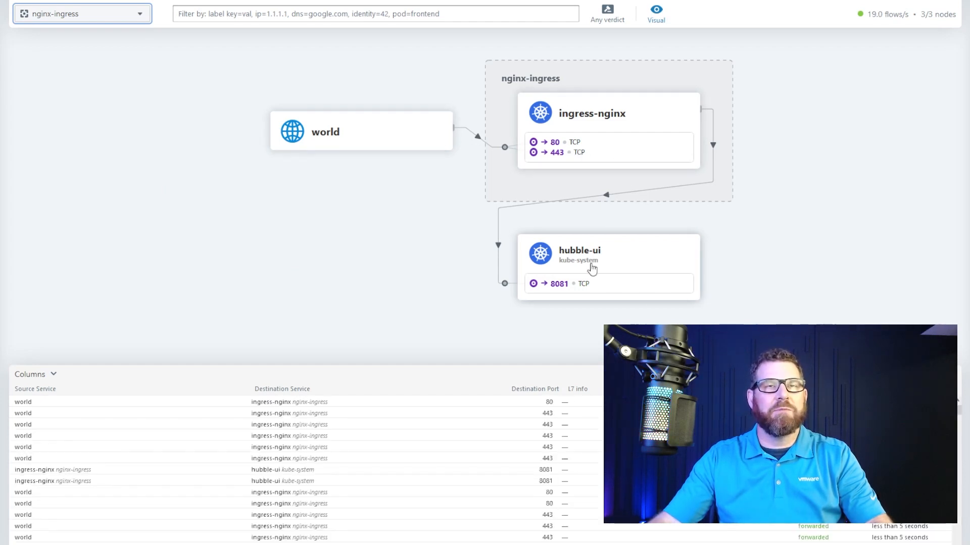
{"action": "mouse_move", "coordinate": [516, 273]}
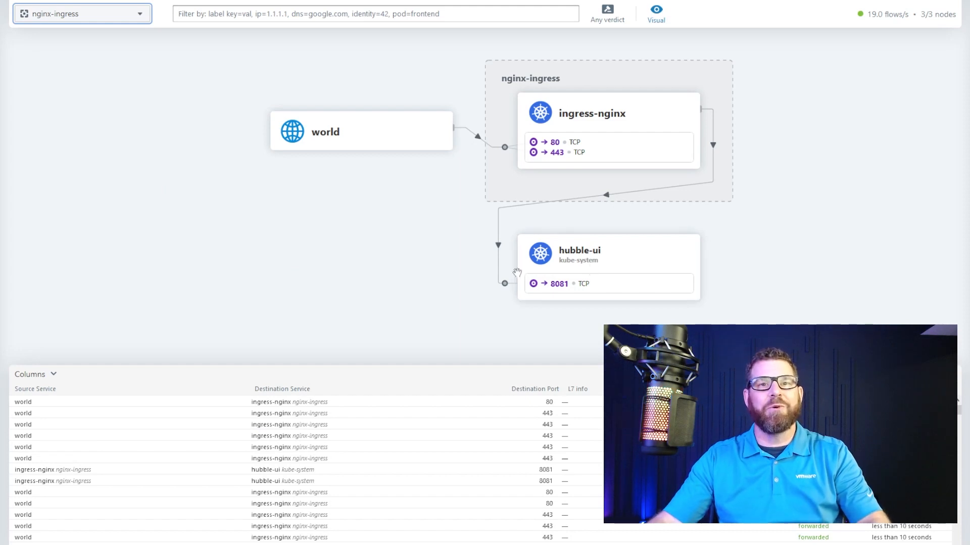